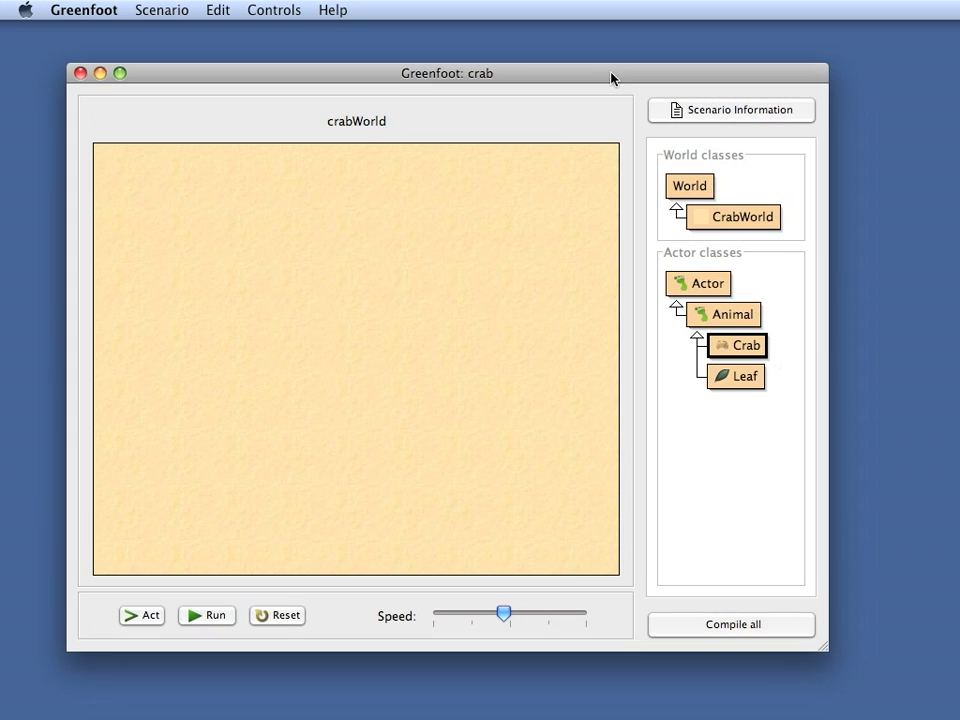
mouse_move(544, 355)
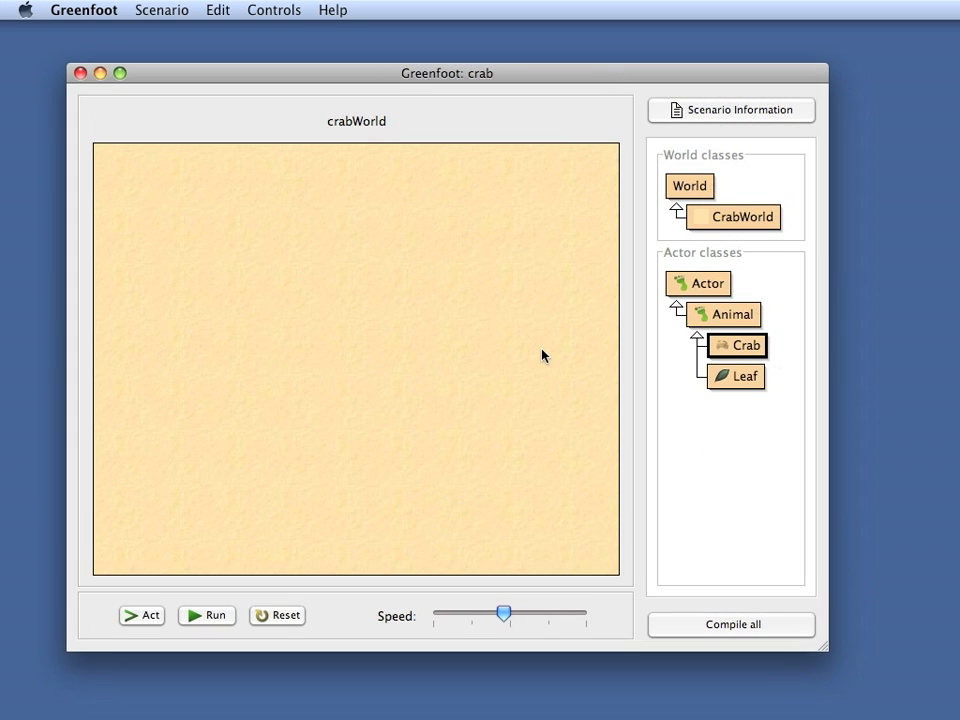
mouse_move(758, 315)
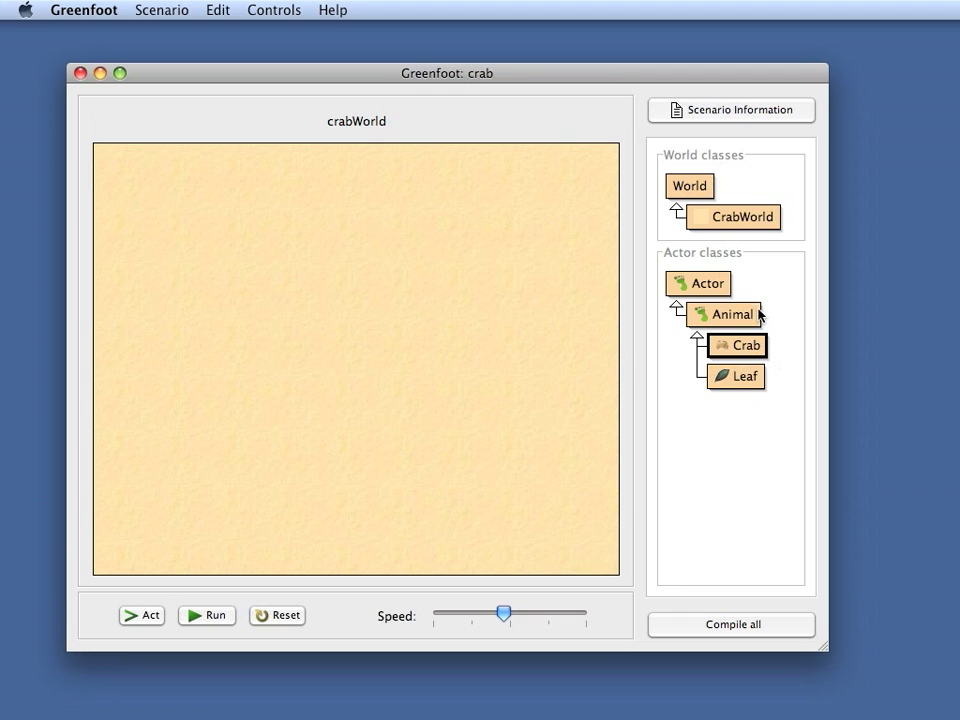
mouse_move(741, 394)
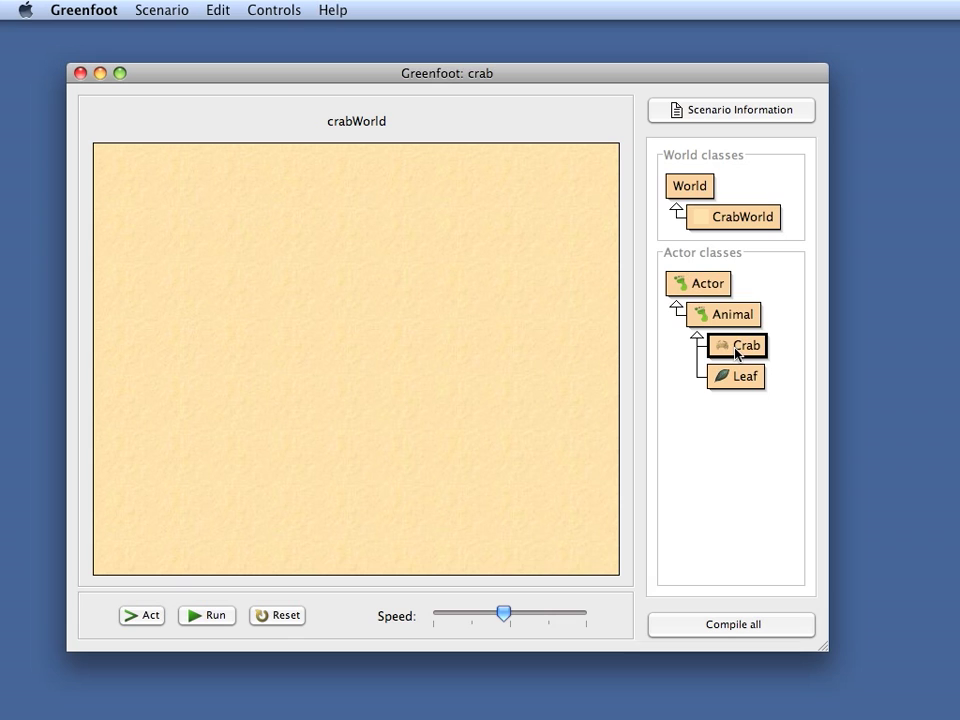
Step: Create a new Crab from the Crab class to place in the world
right_click(738, 345)
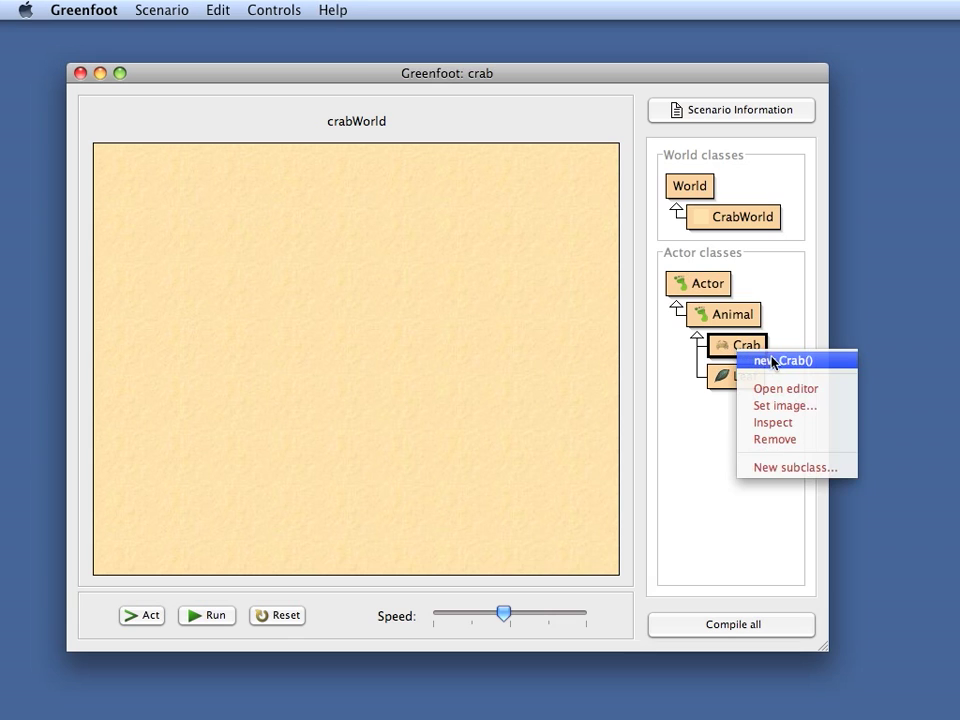
click(787, 360)
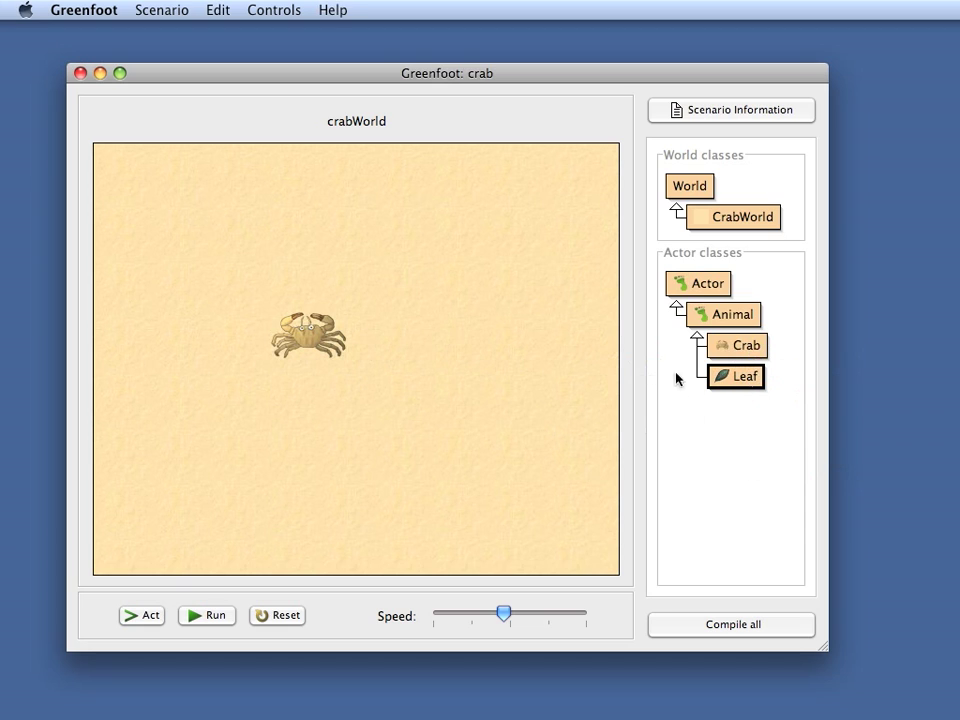
mouse_move(527, 250)
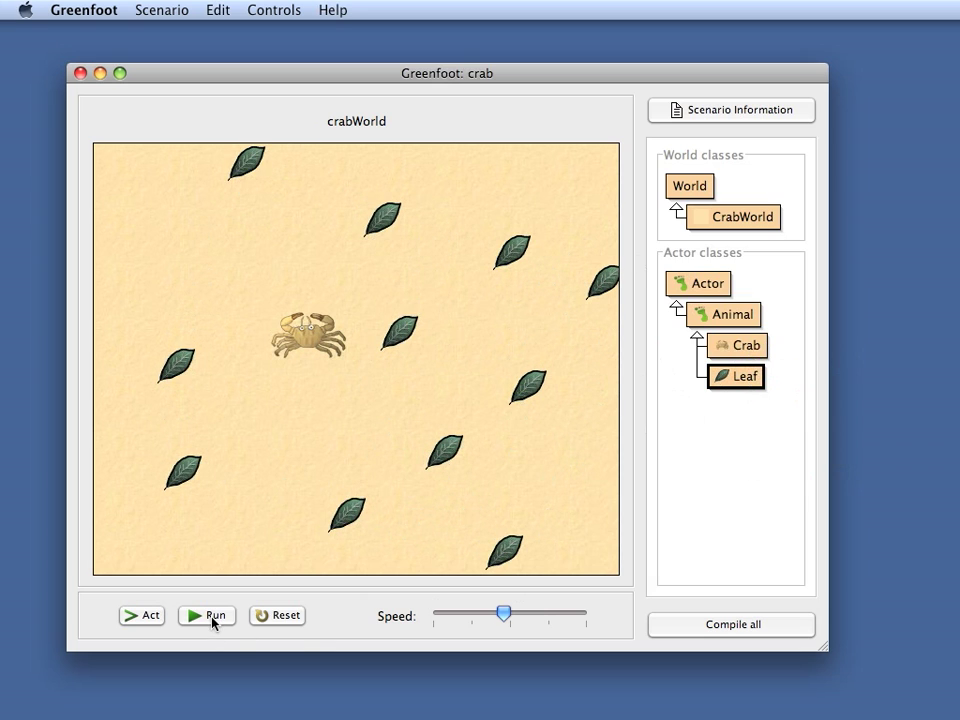
Step: Run the scenario so the crab moves around eating leaves
click(206, 615)
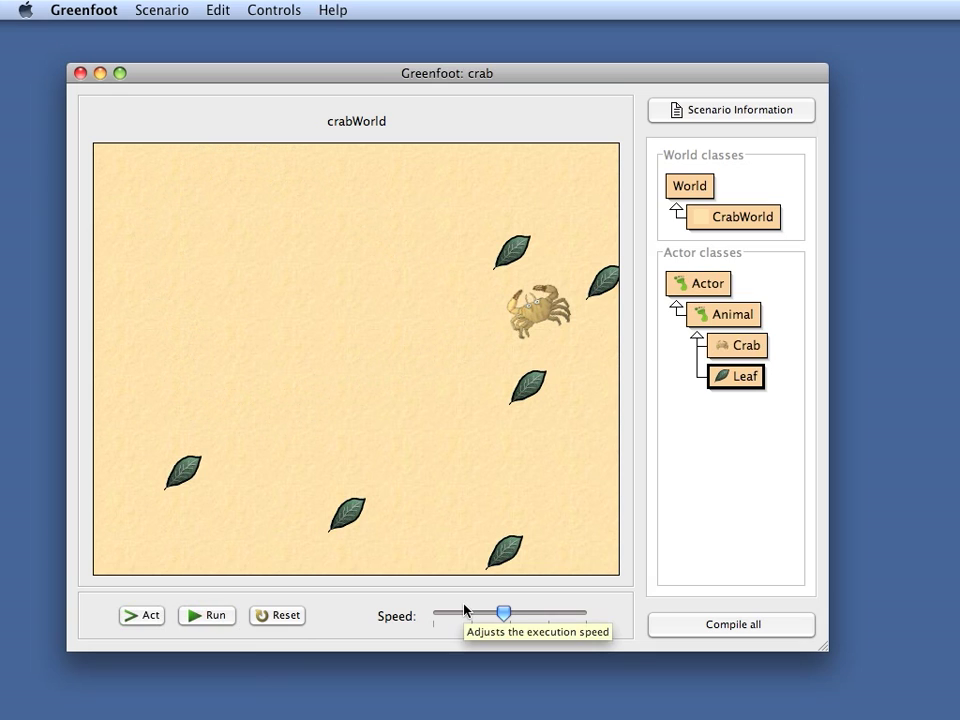
mouse_move(451, 431)
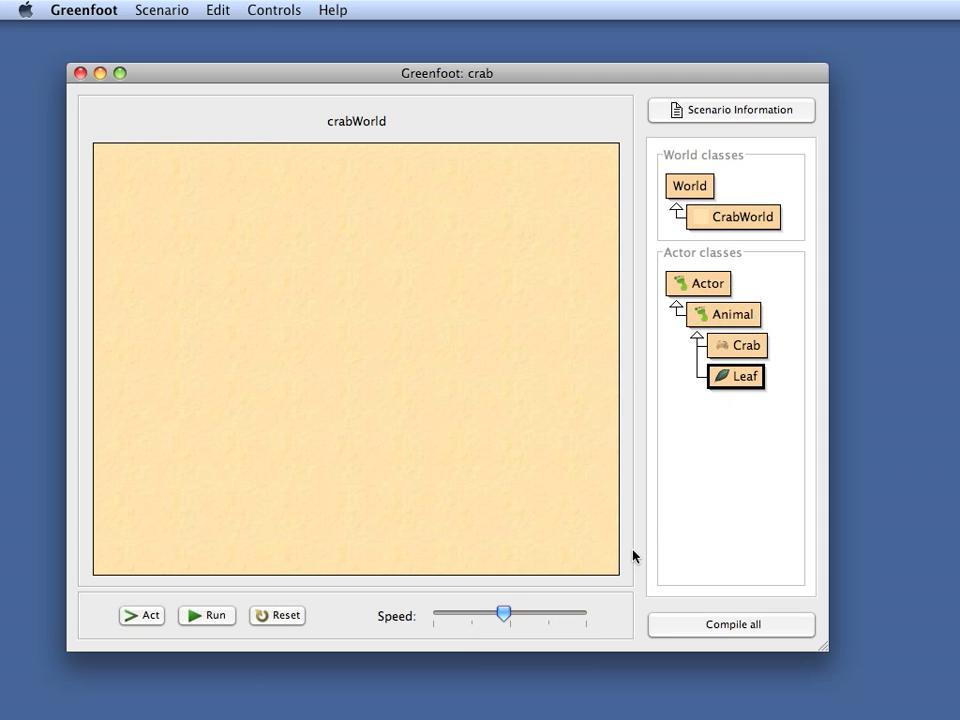
mouse_move(728, 345)
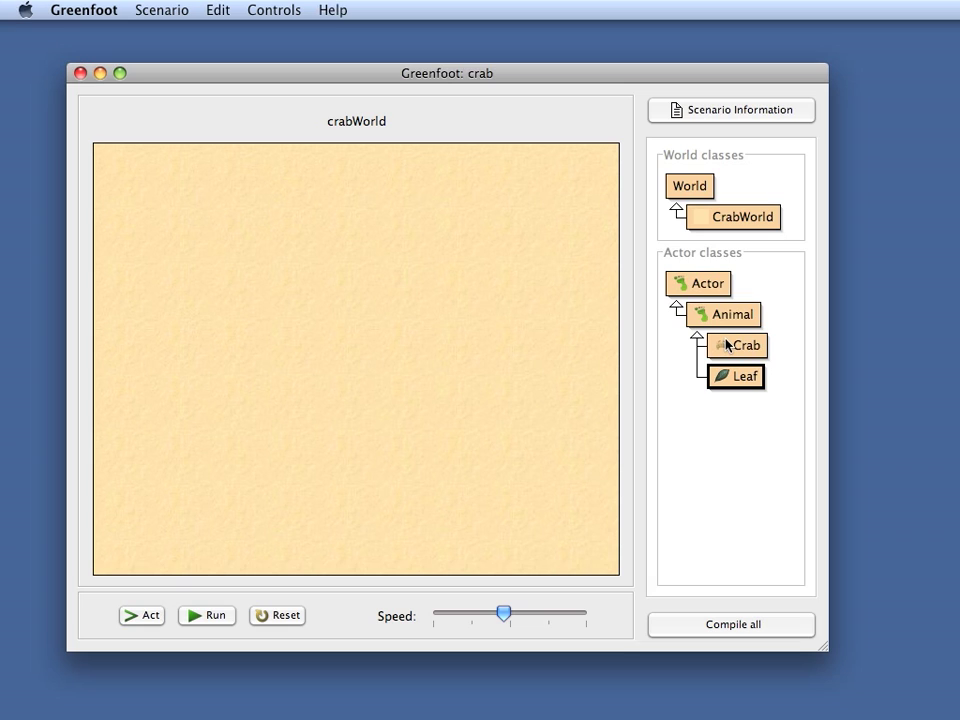
mouse_move(734, 346)
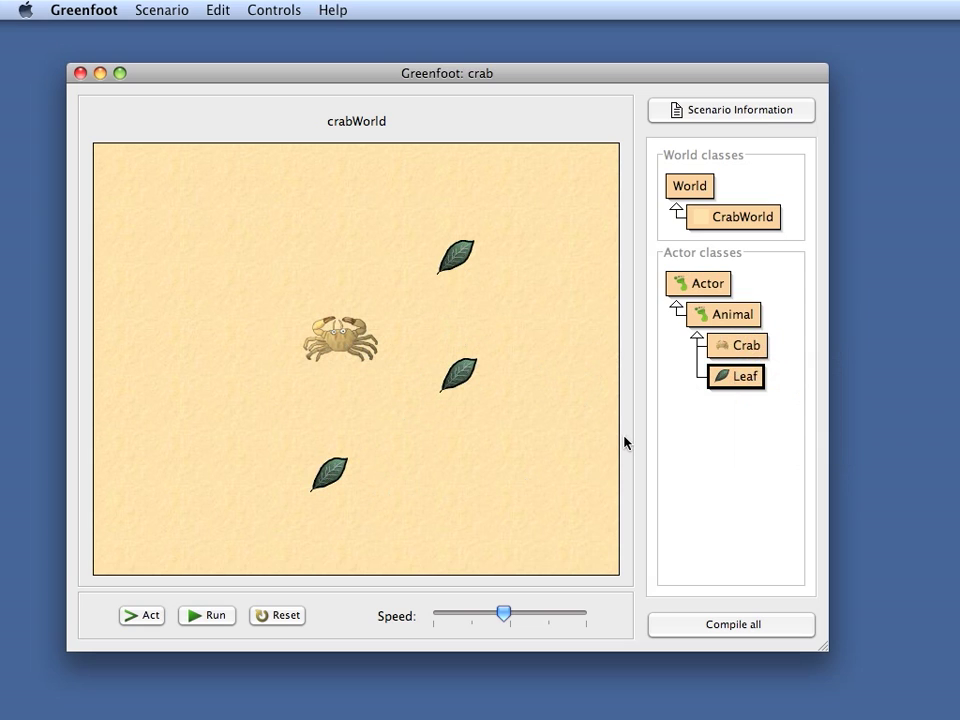
mouse_move(524, 310)
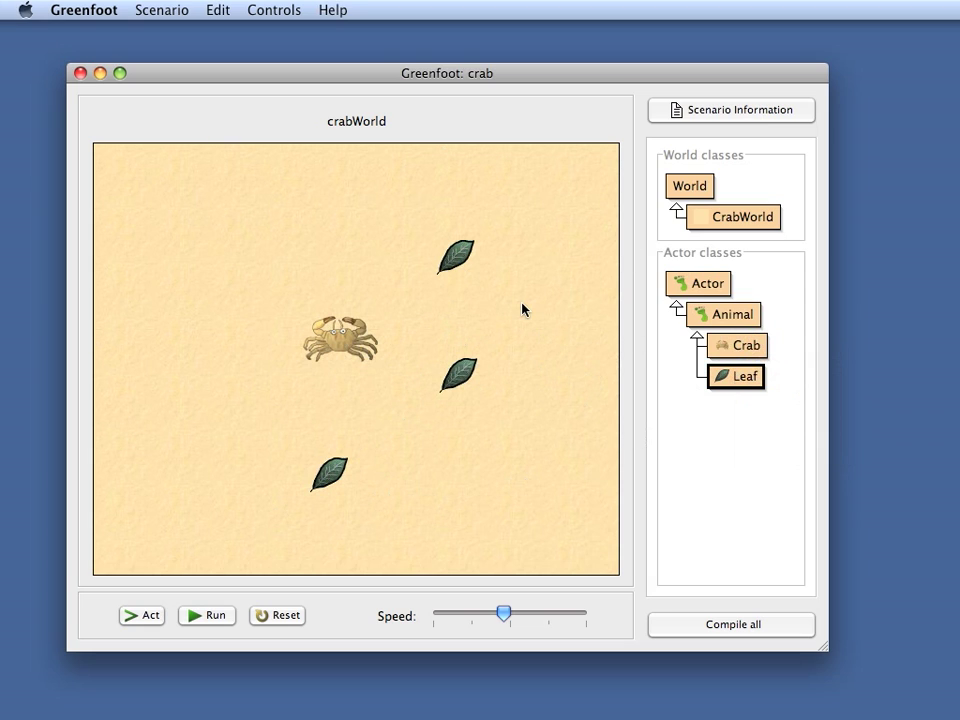
mouse_move(770, 227)
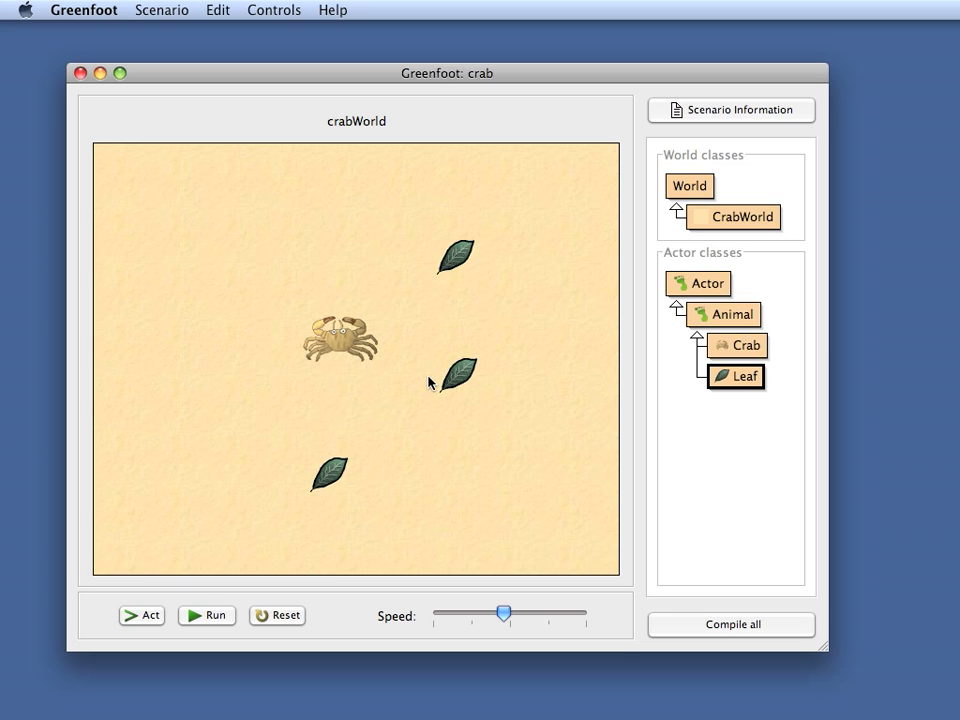
mouse_move(534, 307)
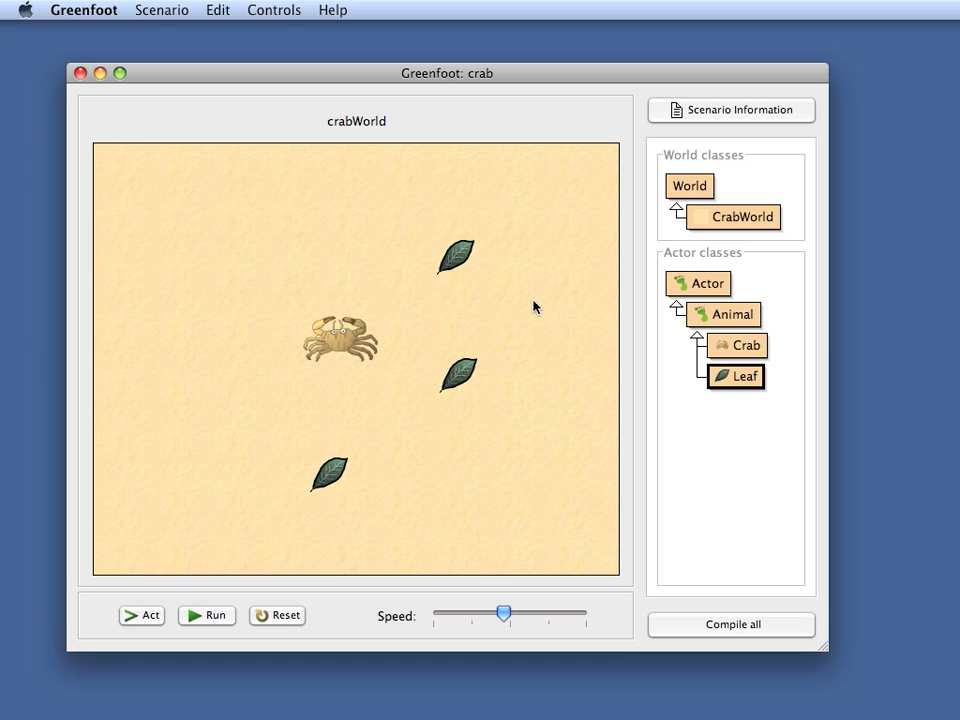
mouse_move(716, 625)
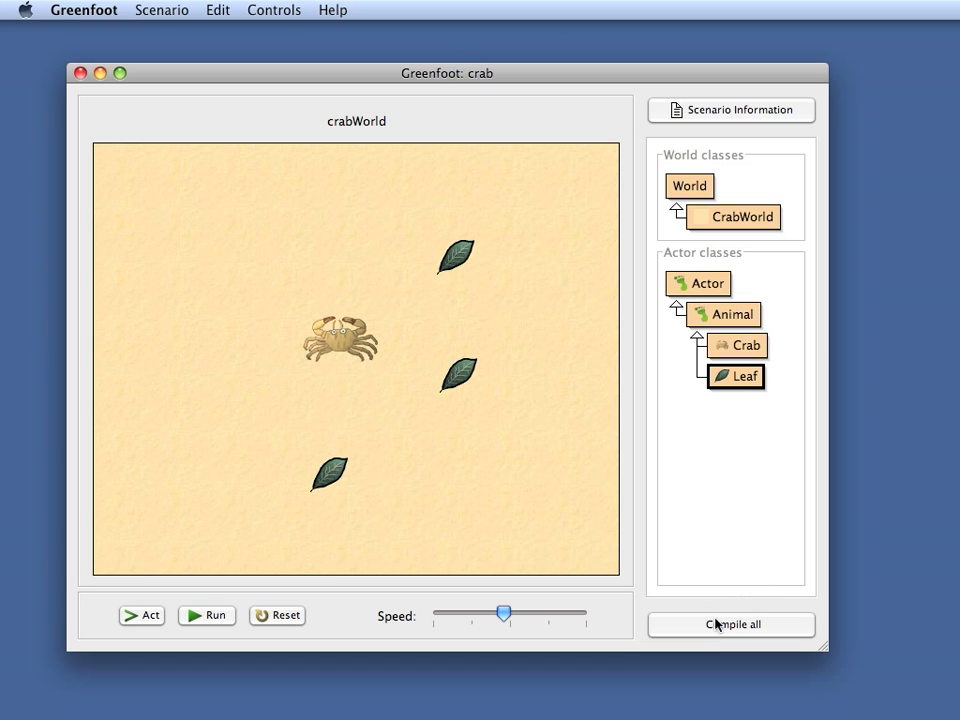
mouse_move(320, 291)
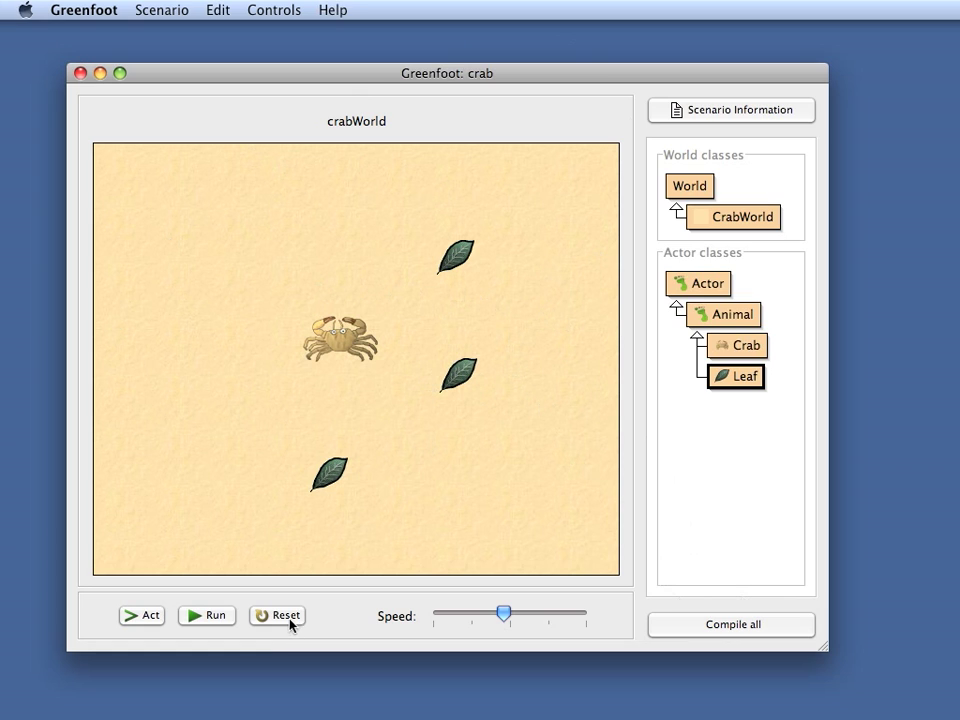
click(286, 615)
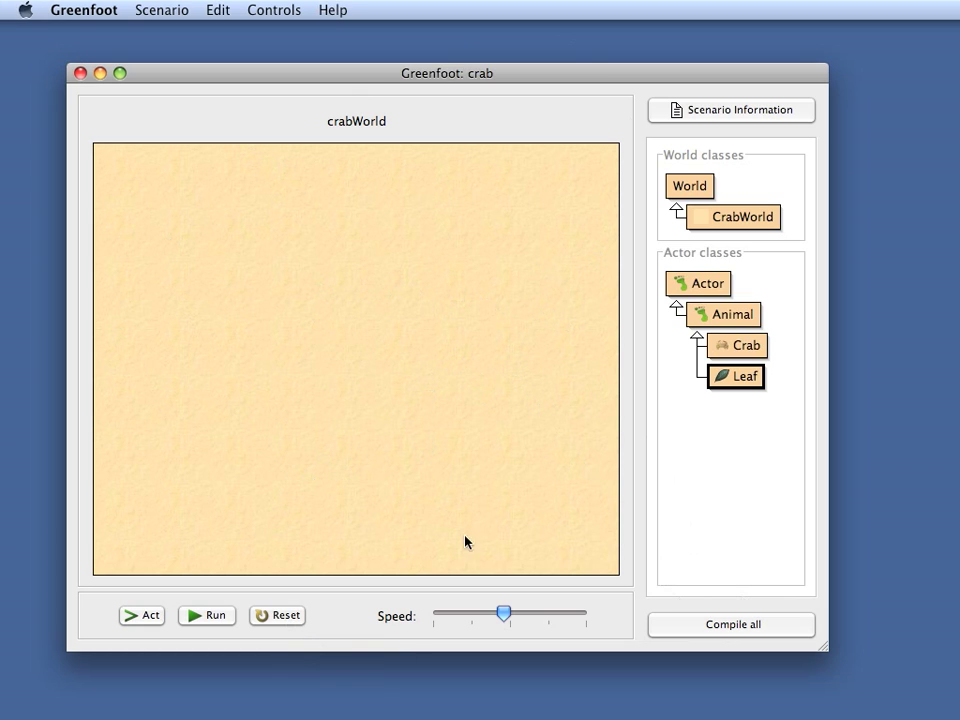
mouse_move(311, 496)
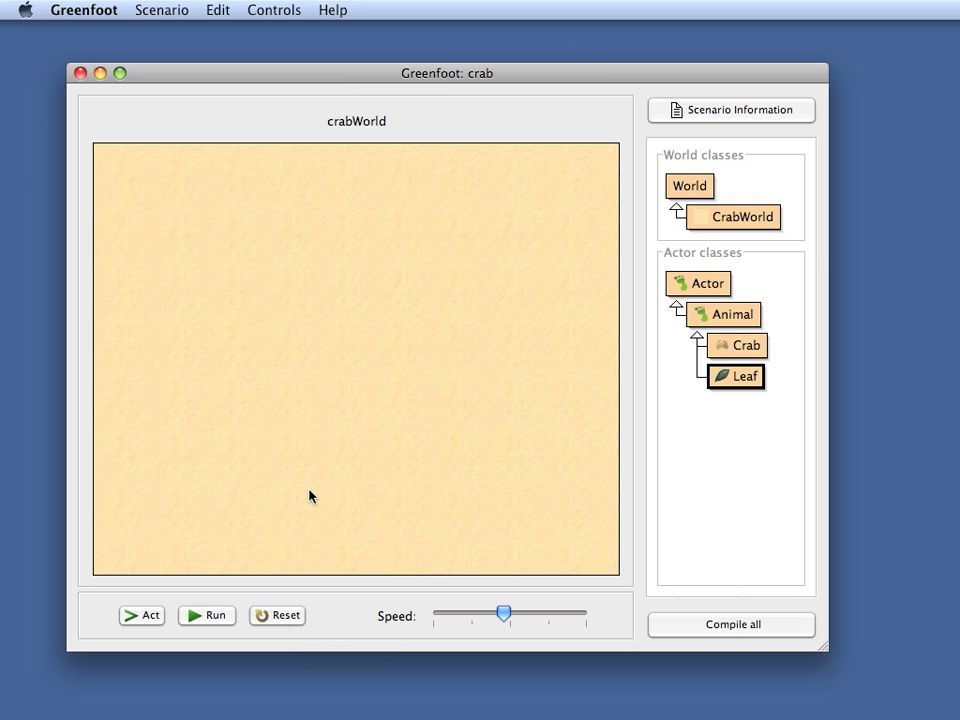
mouse_move(313, 493)
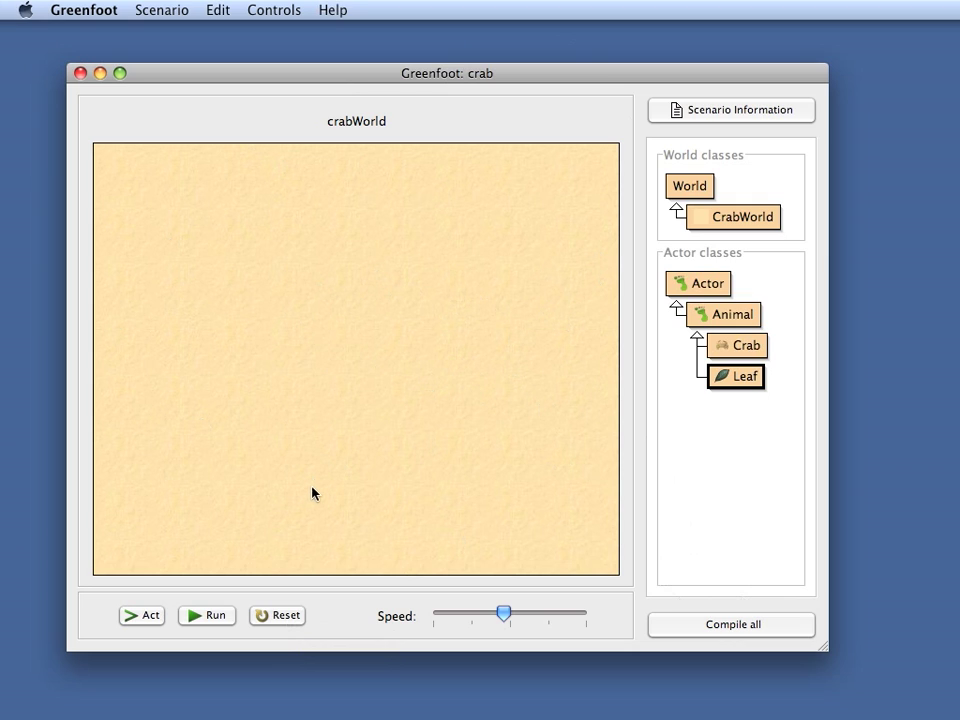
mouse_move(477, 295)
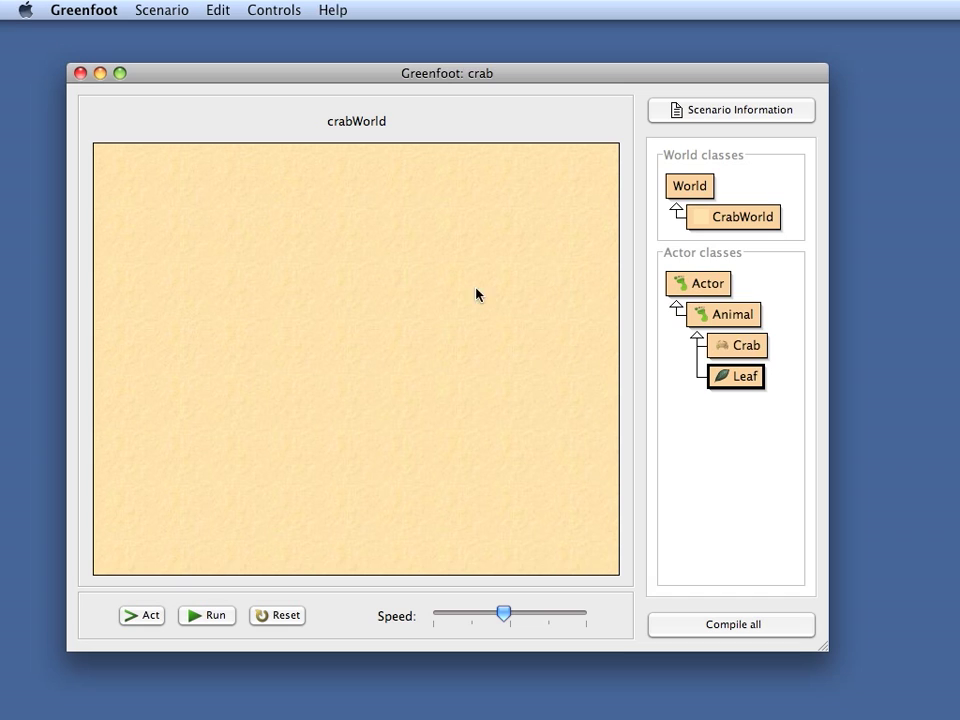
mouse_move(365, 451)
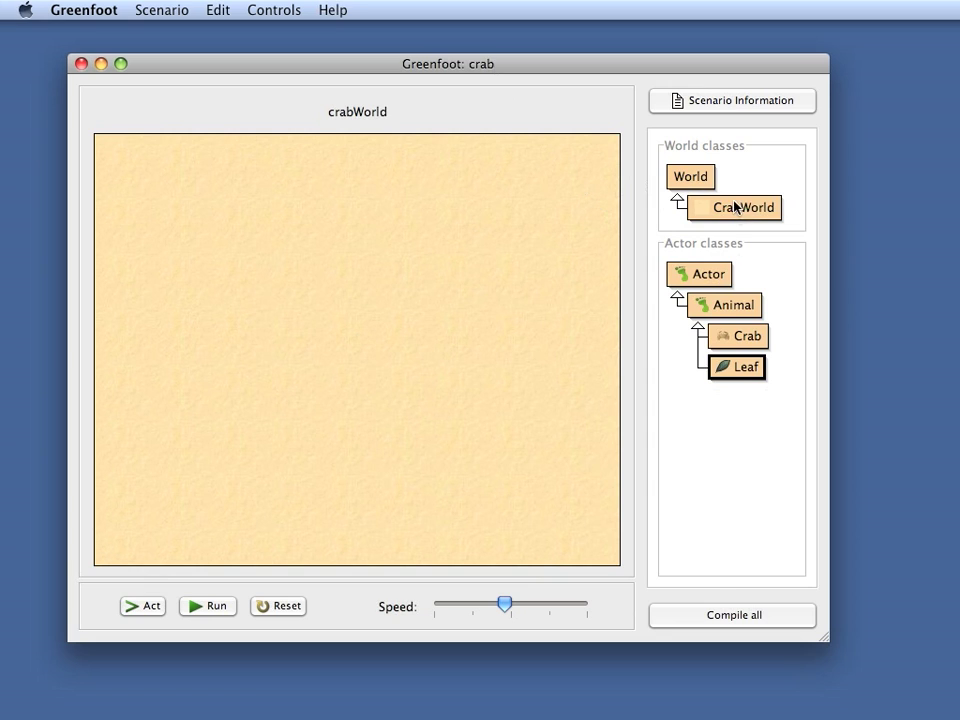
click(736, 207)
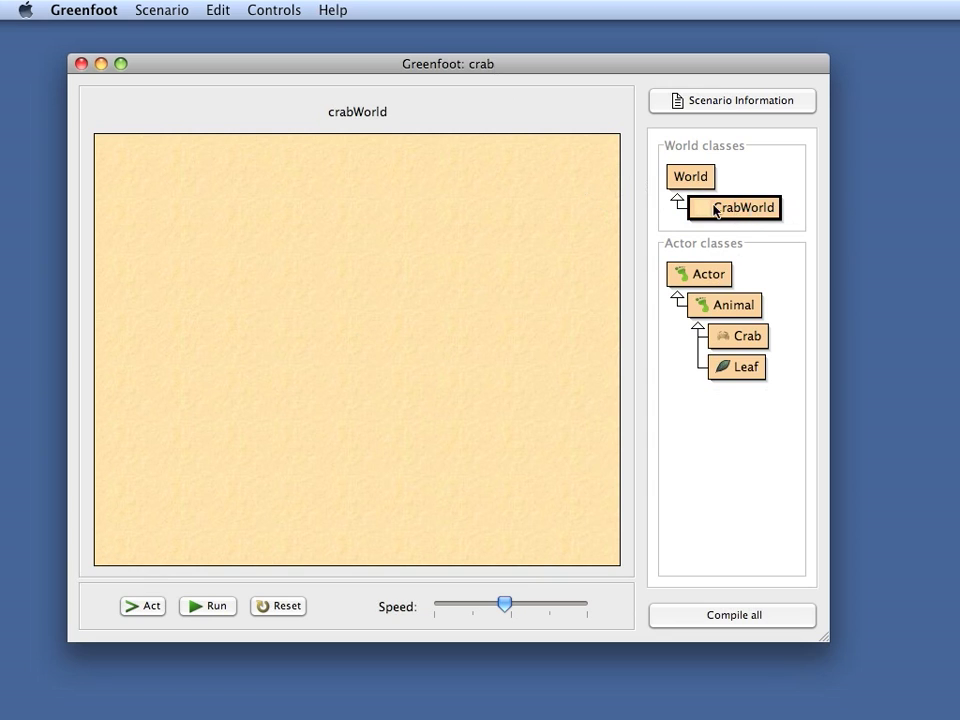
mouse_move(746, 213)
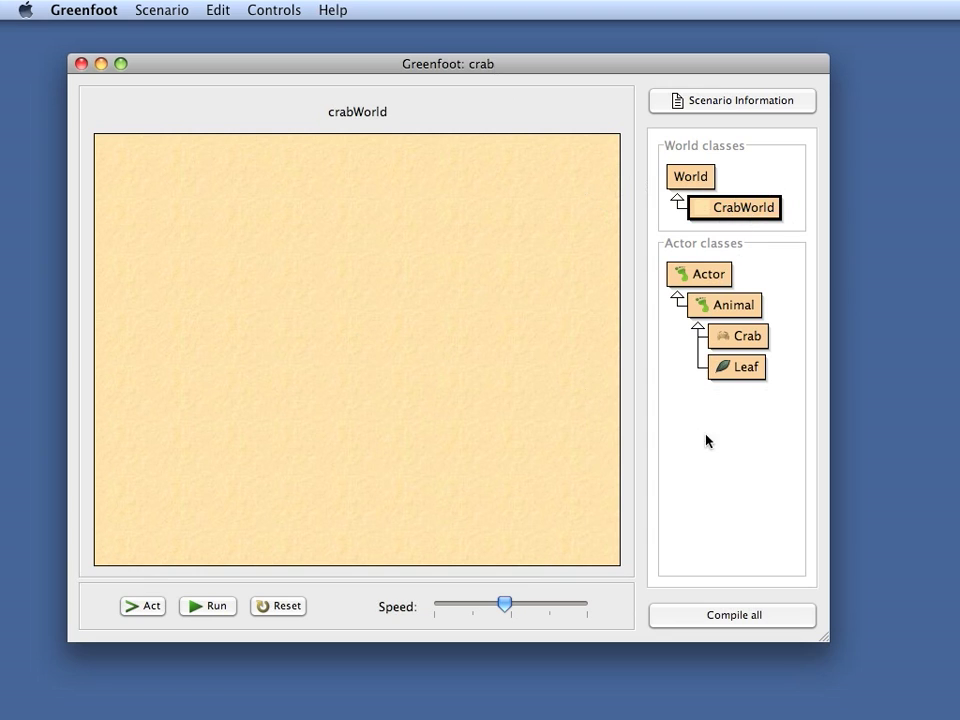
mouse_move(739, 506)
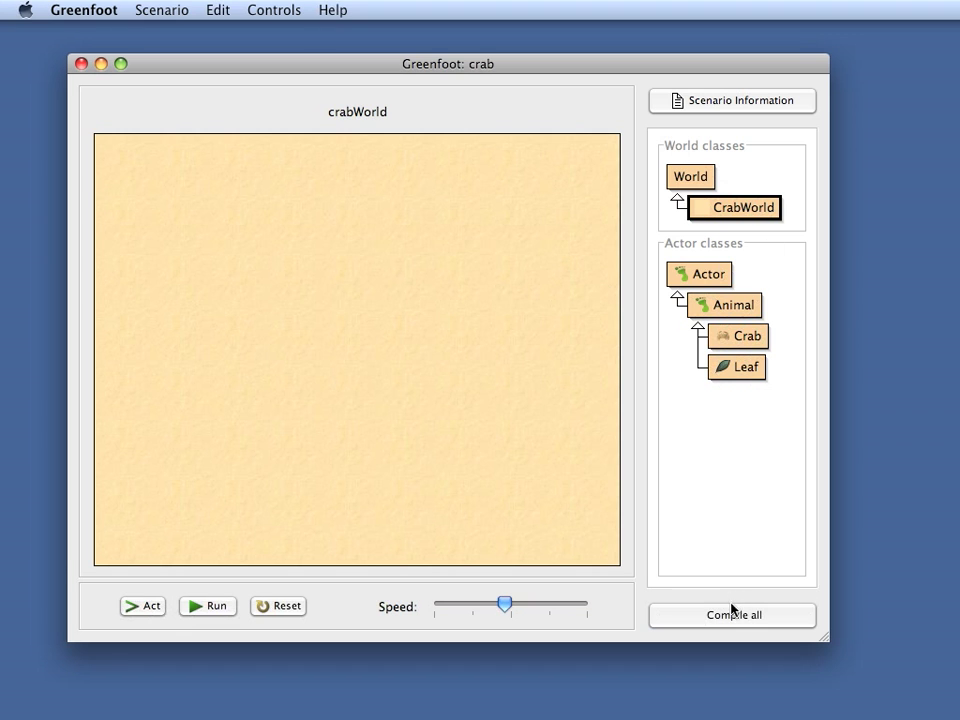
mouse_move(740, 226)
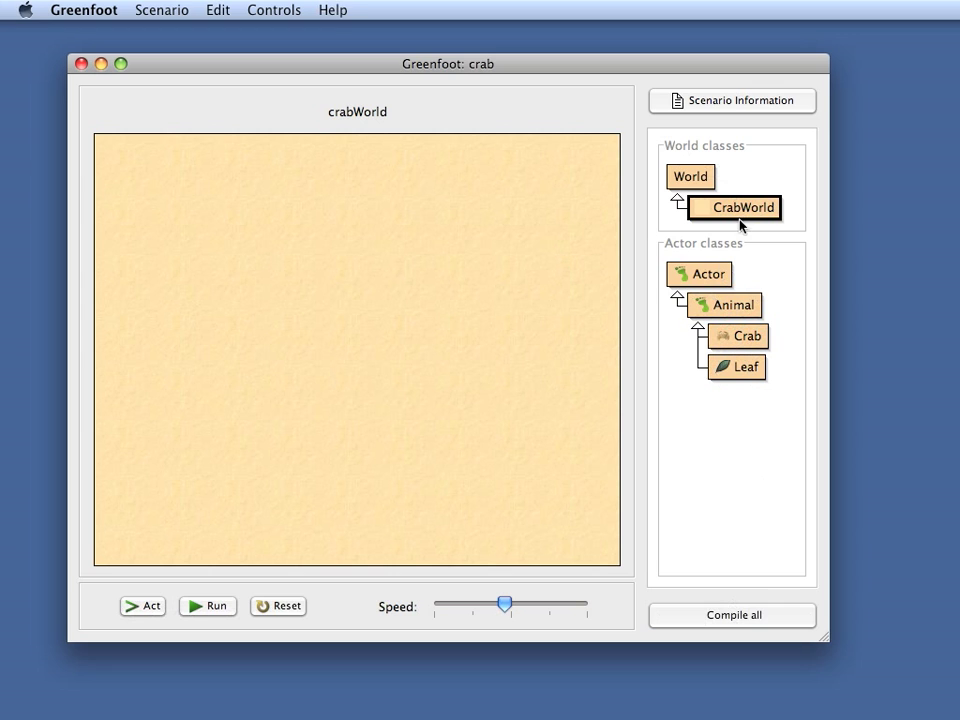
mouse_move(731, 208)
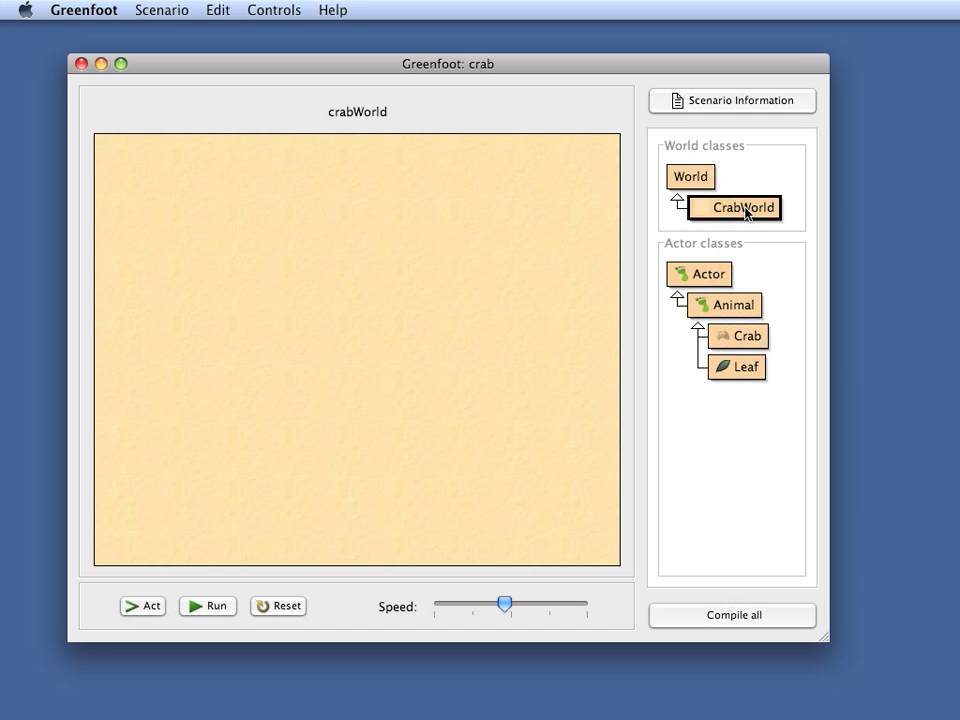
right_click(739, 207)
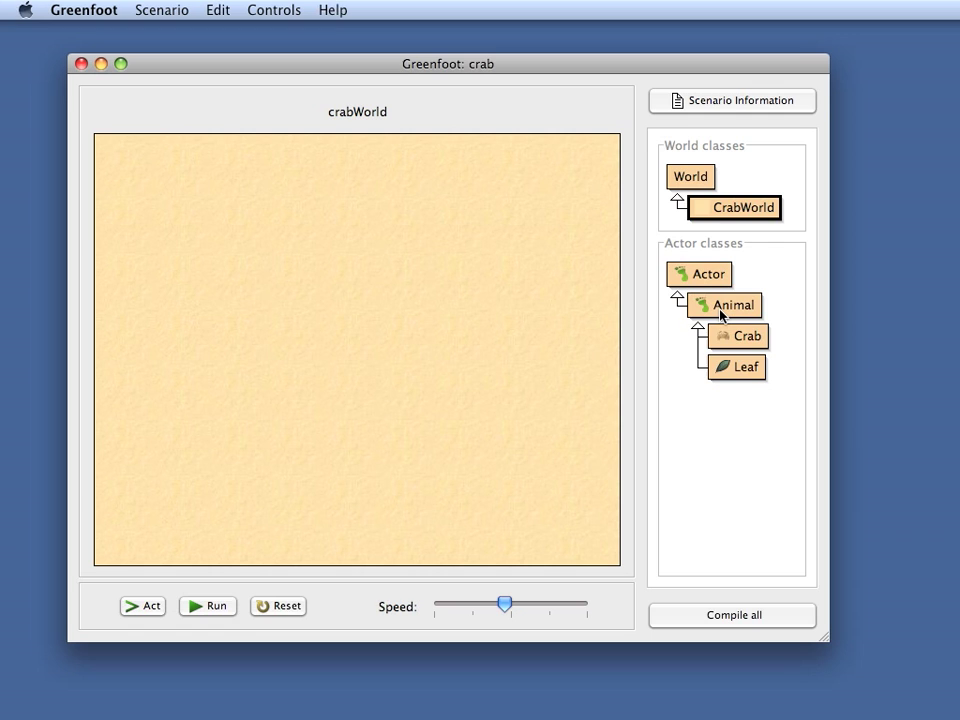
mouse_move(313, 586)
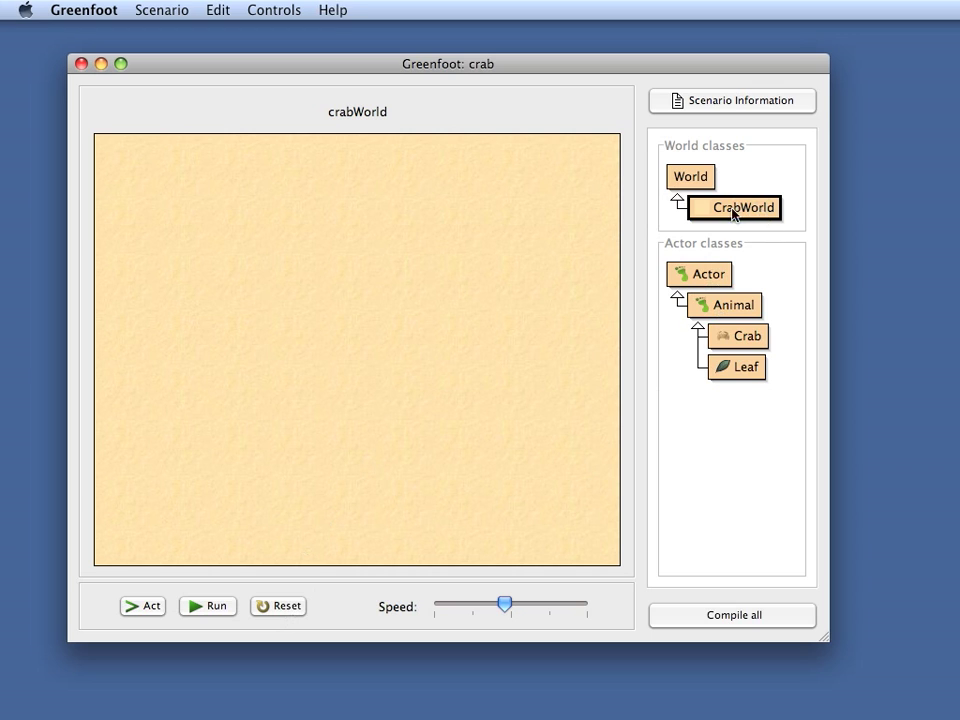
mouse_move(742, 212)
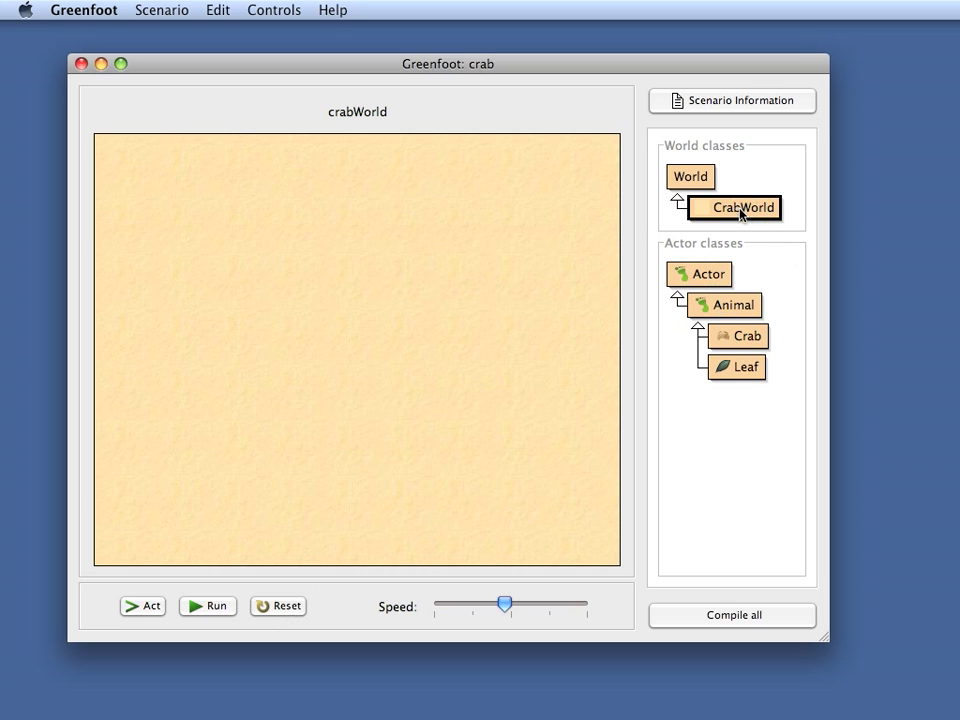
mouse_move(738, 213)
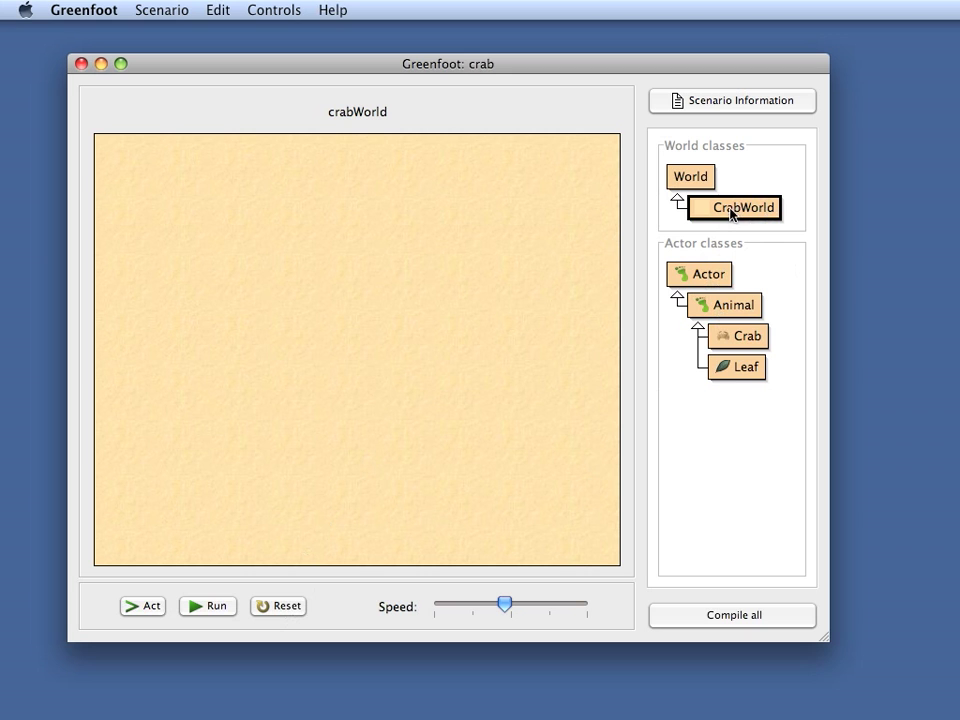
Step: Bring up the CrabWorld source and compile the class
double_click(737, 207)
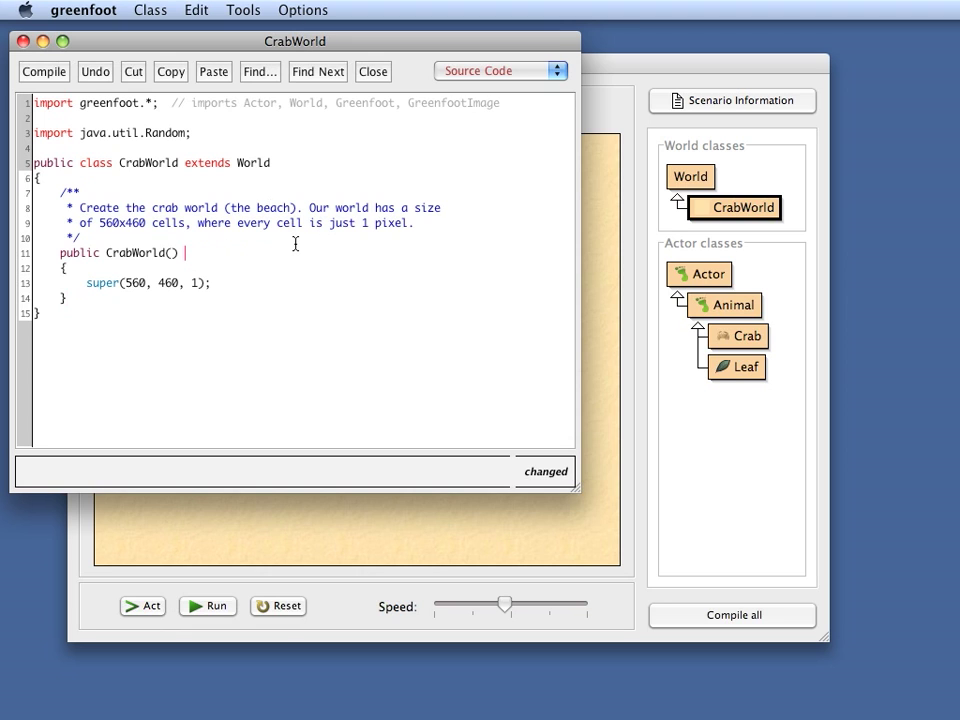
click(43, 71)
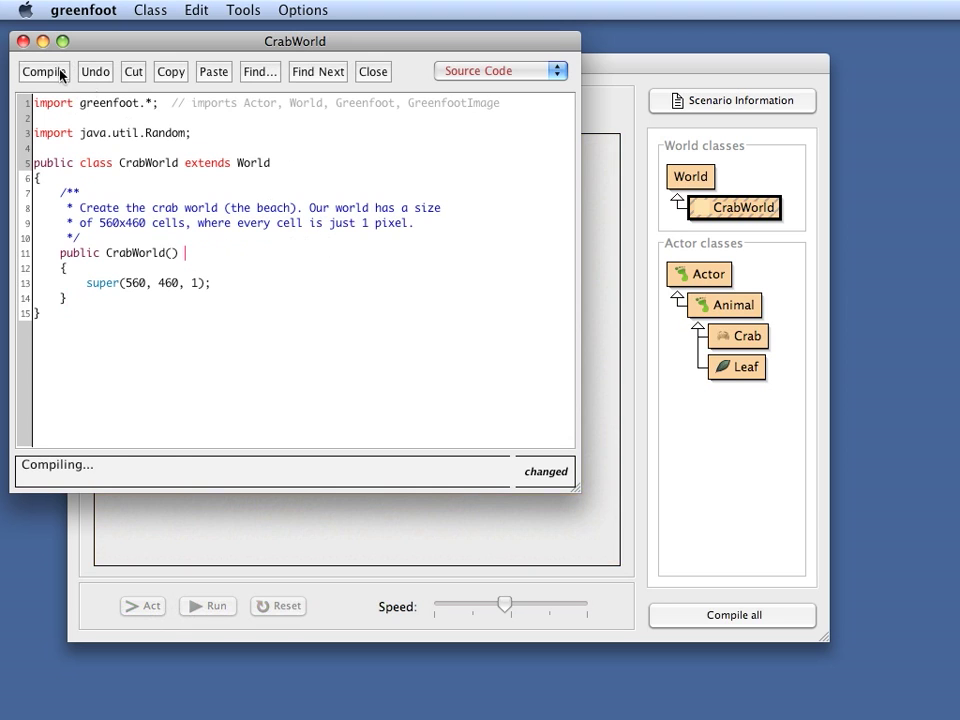
click(42, 72)
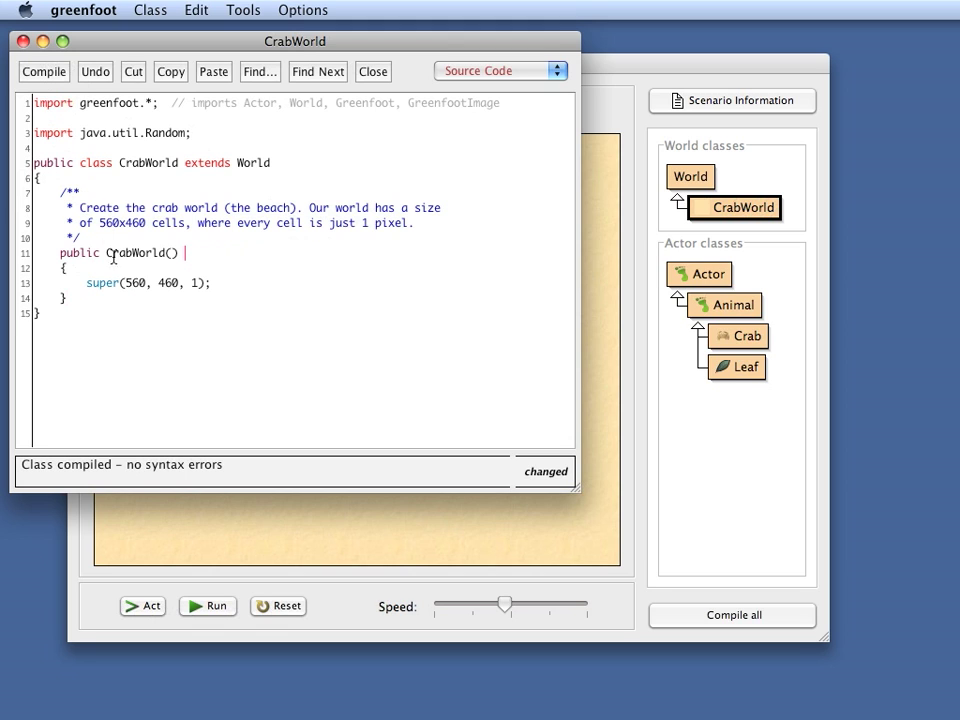
mouse_move(651, 174)
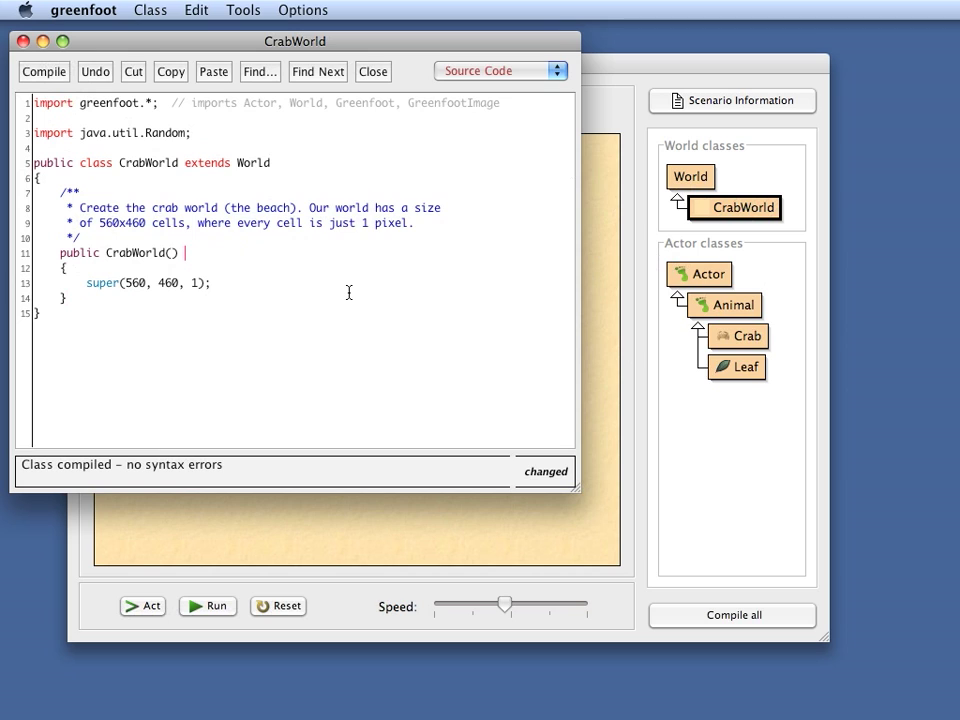
mouse_move(530, 37)
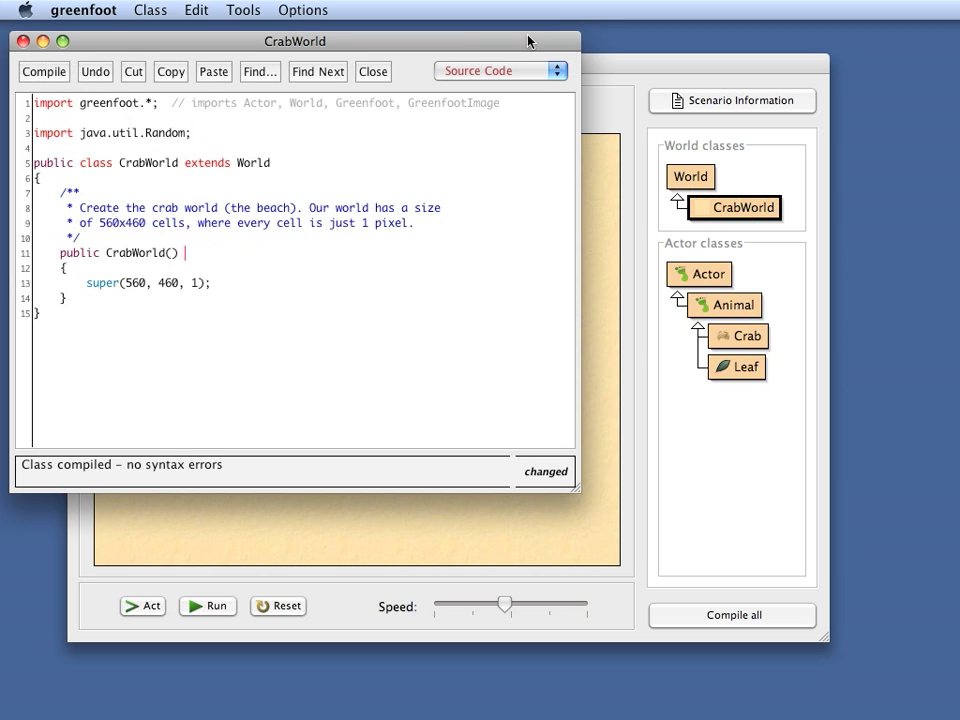
mouse_move(668, 63)
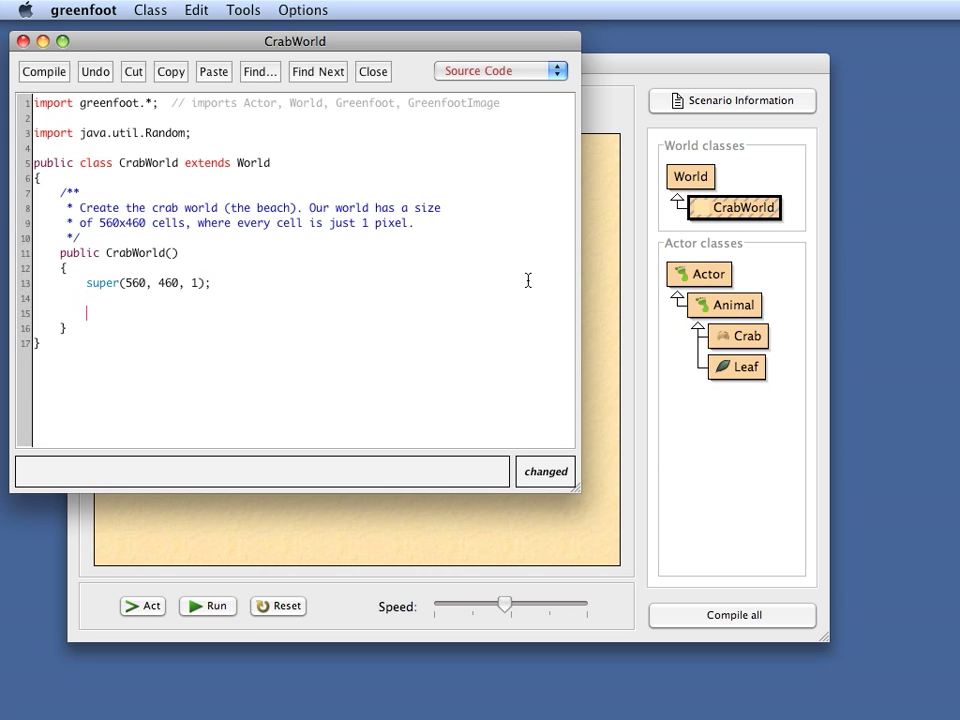
mouse_move(696, 362)
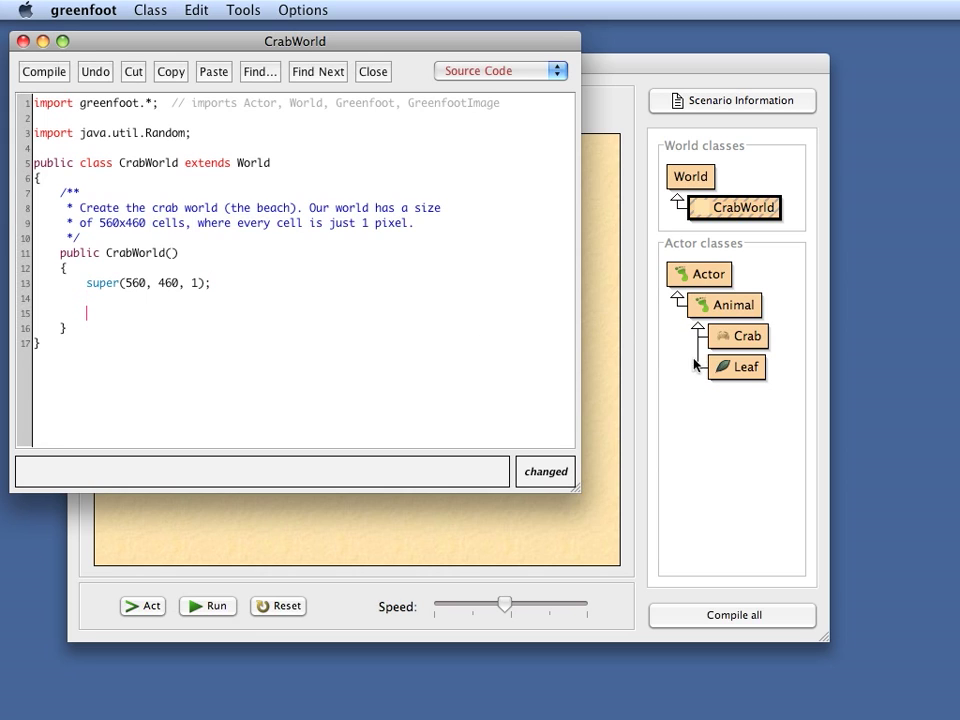
mouse_move(409, 371)
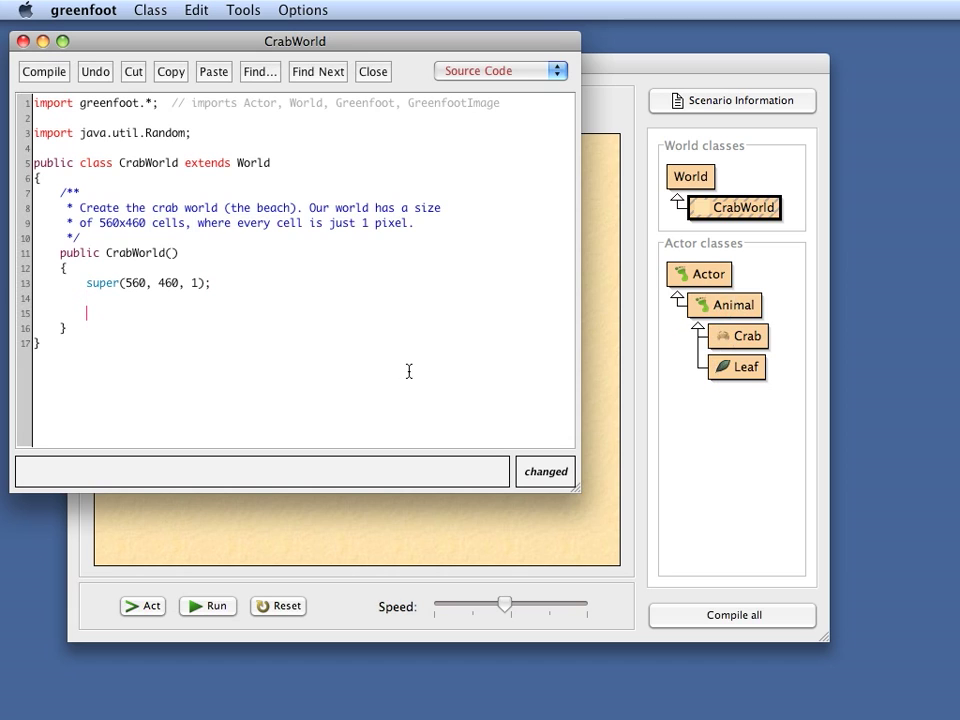
Step: Add addObject(new Crab(), 300, 200); to the constructor below the super call
text(a)
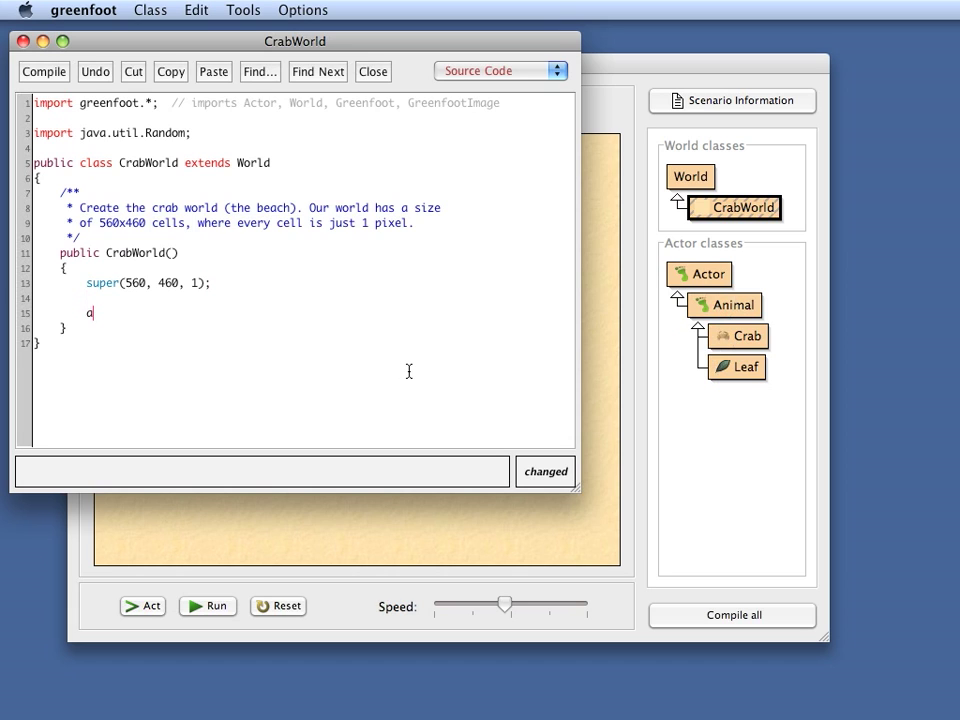
text(ddObje)
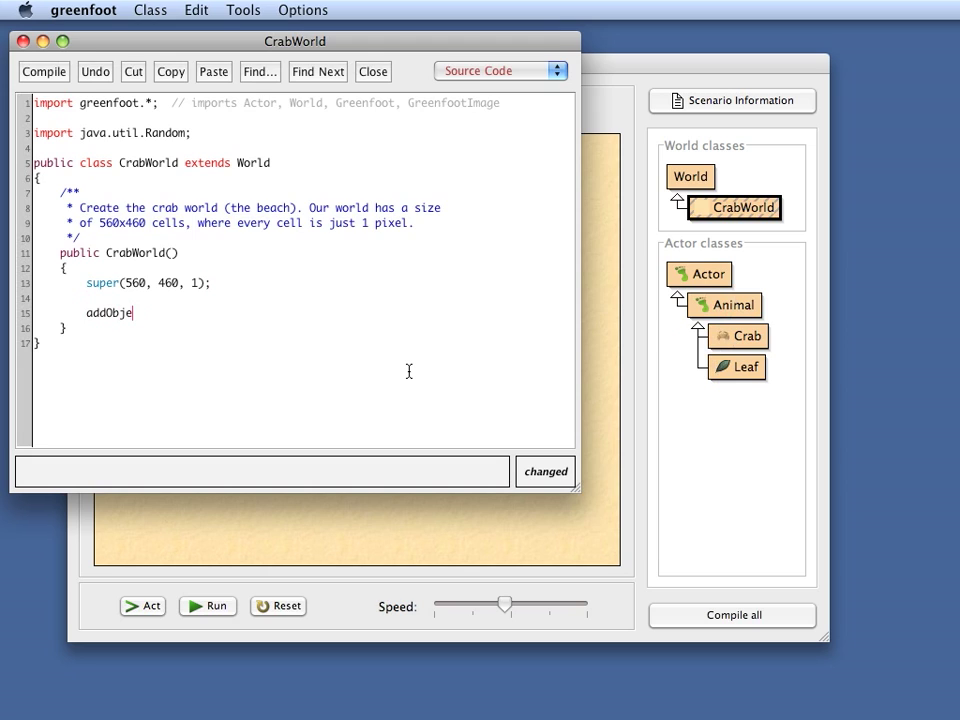
text(ct ()
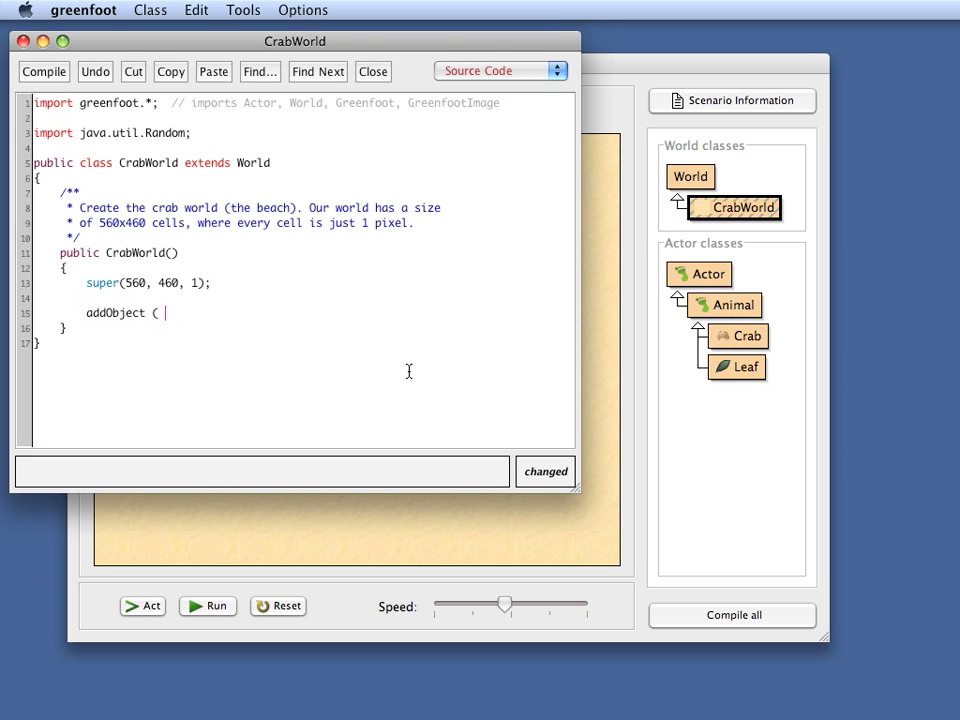
text(new C)
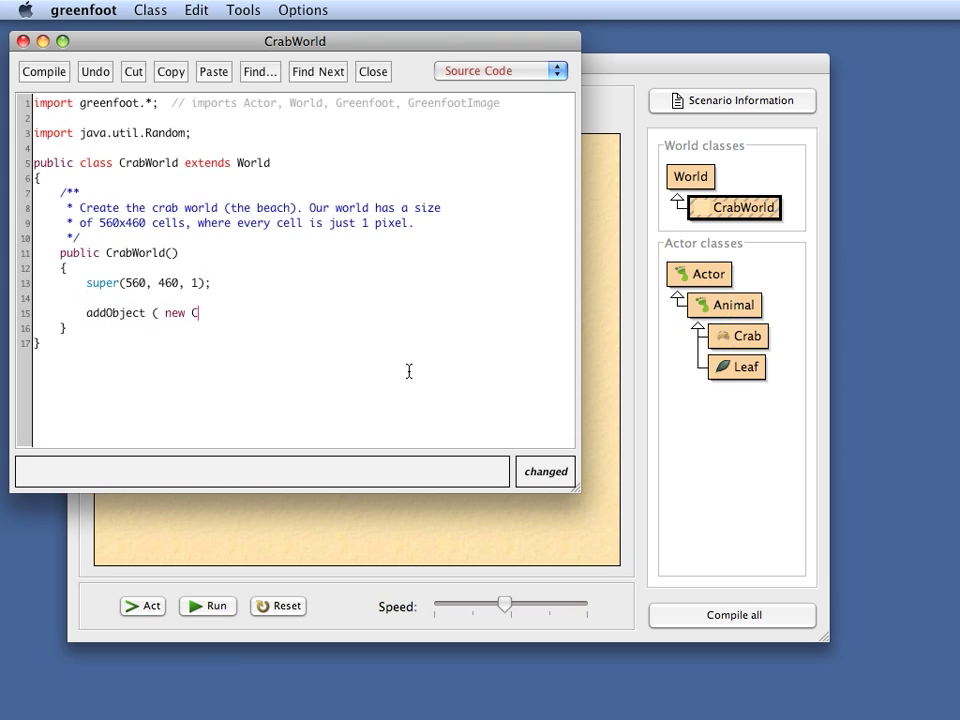
text(rab(),)
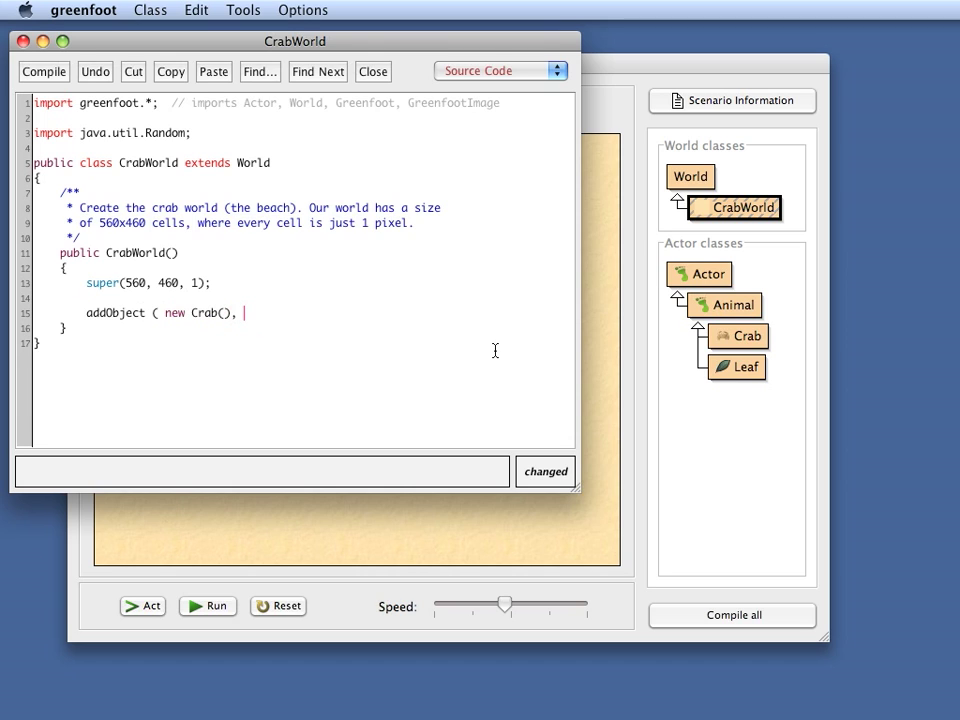
mouse_move(457, 363)
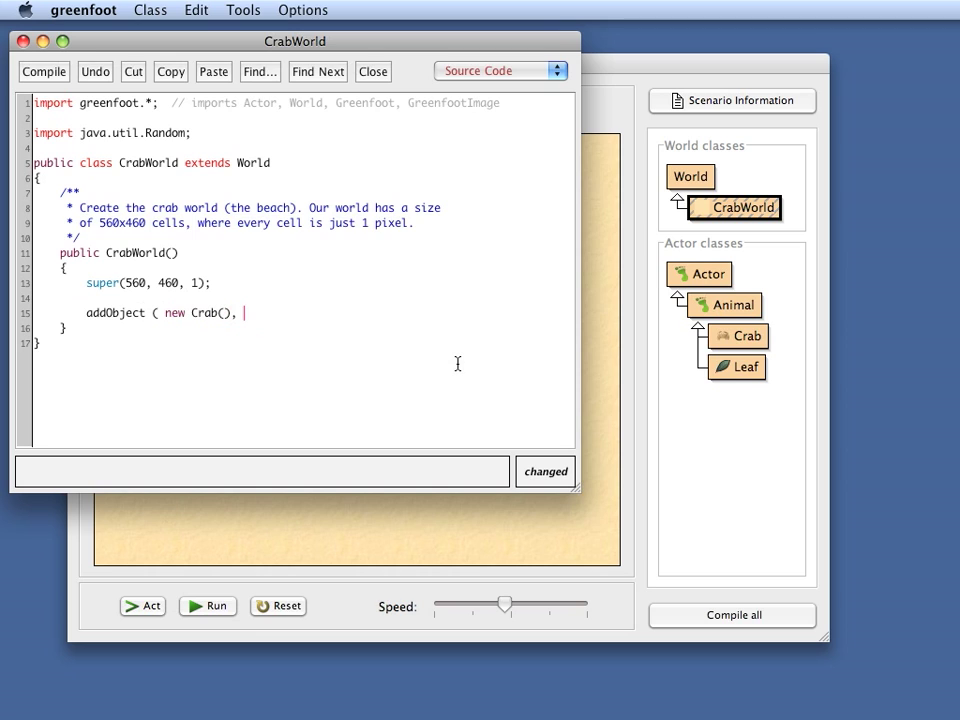
text(300, 2)
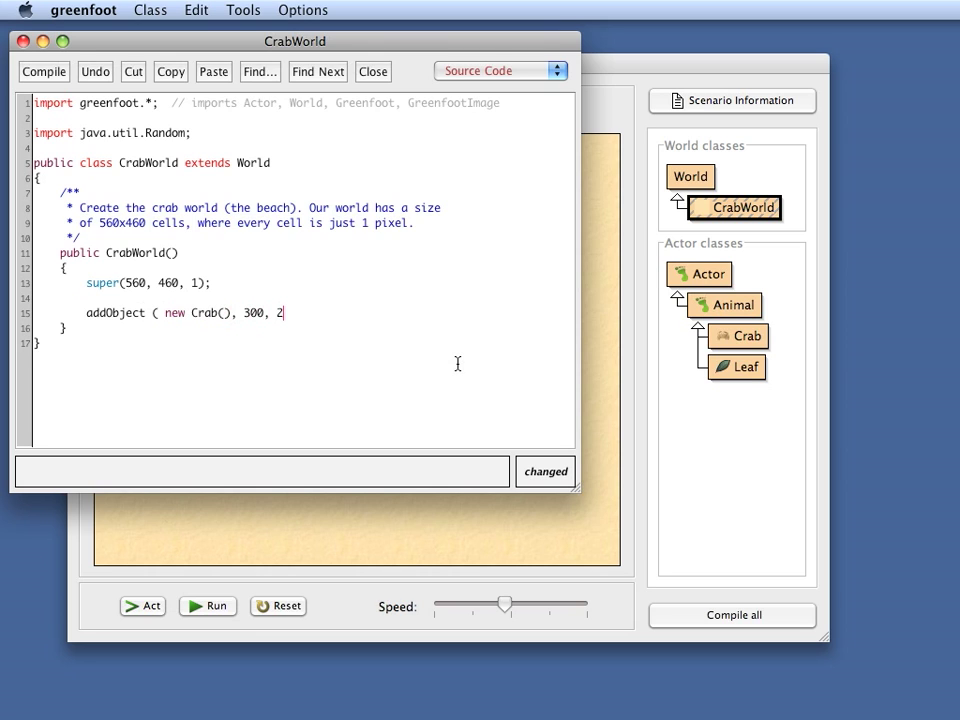
text(00 );)
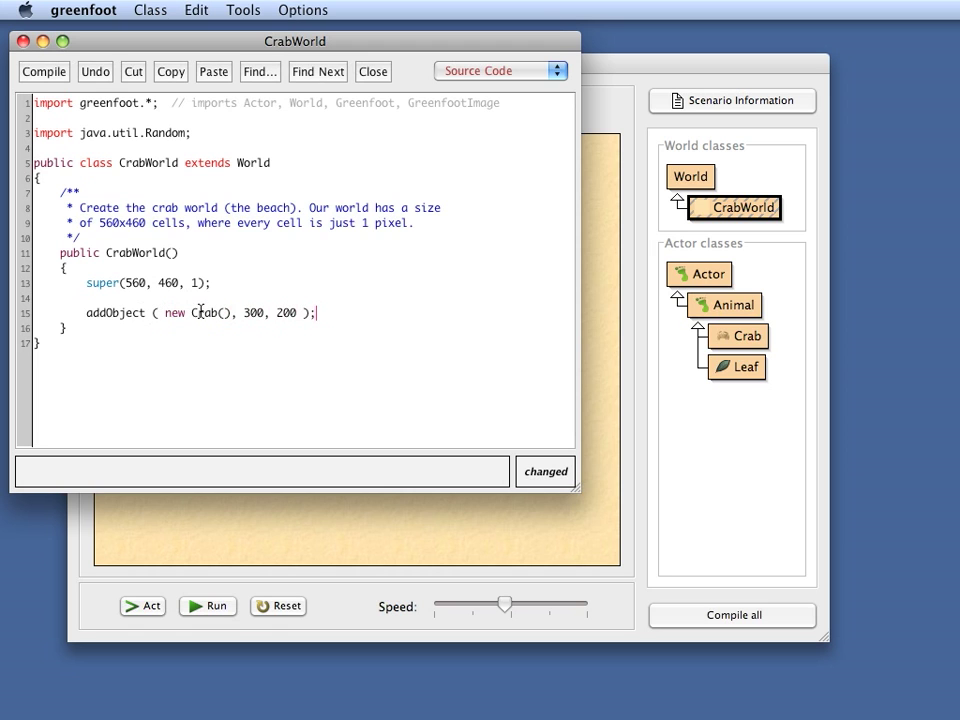
mouse_move(730, 484)
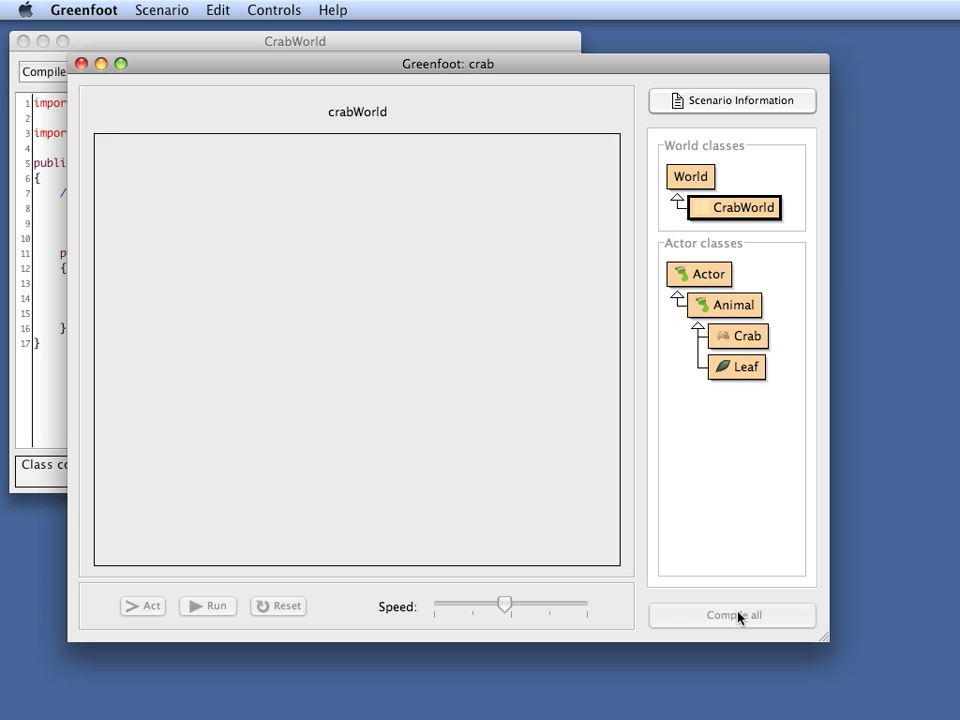
Step: Compile so the crab appears in the world, then reopen the CrabWorld source
click(733, 615)
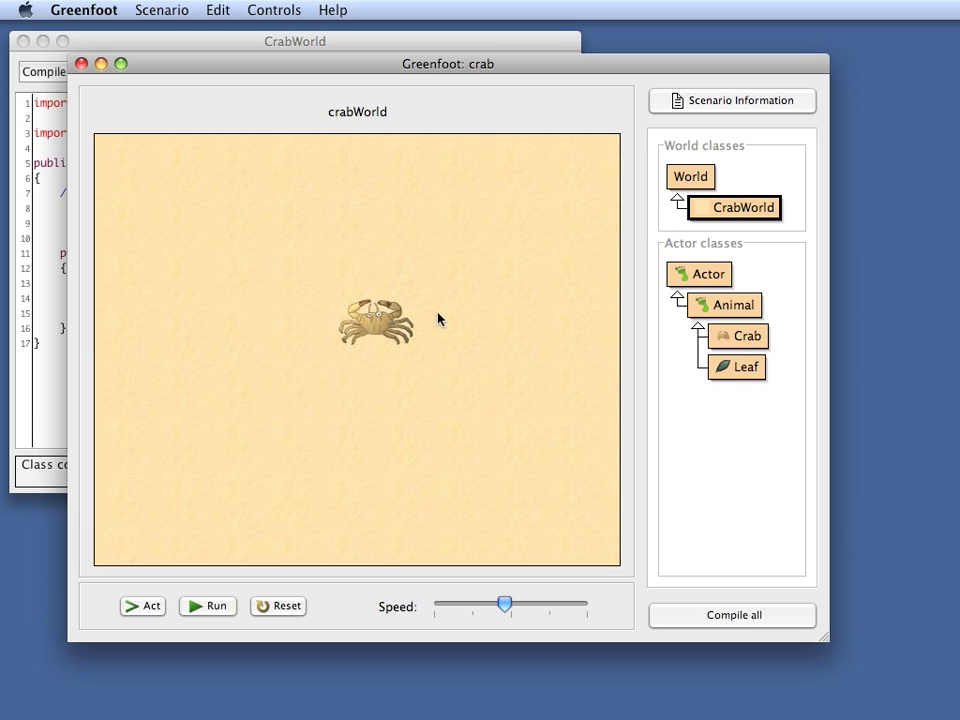
mouse_move(550, 276)
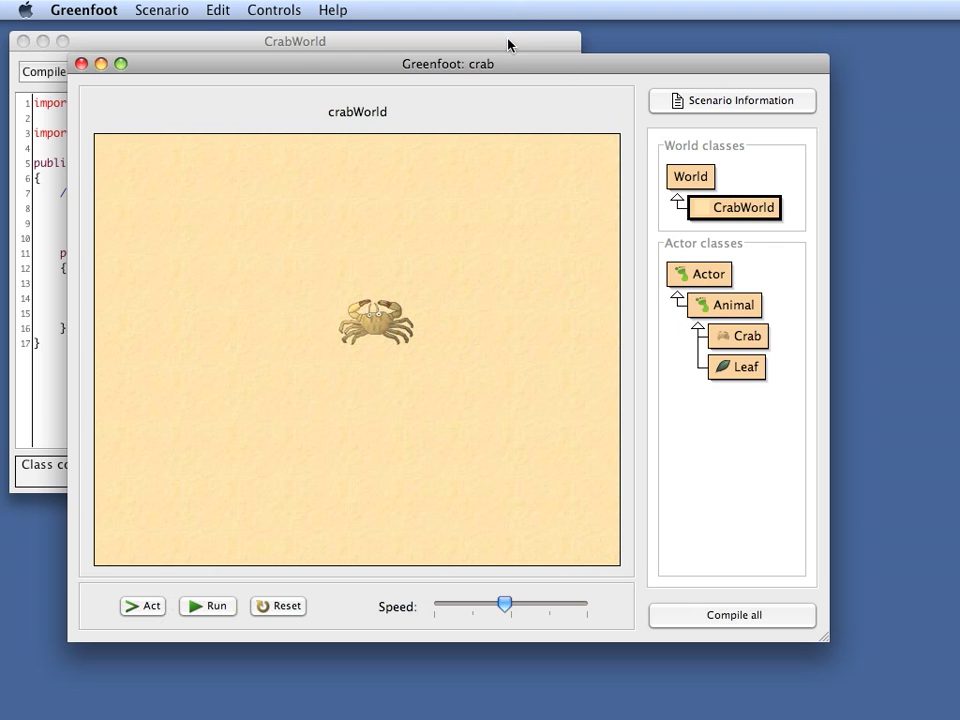
double_click(737, 207)
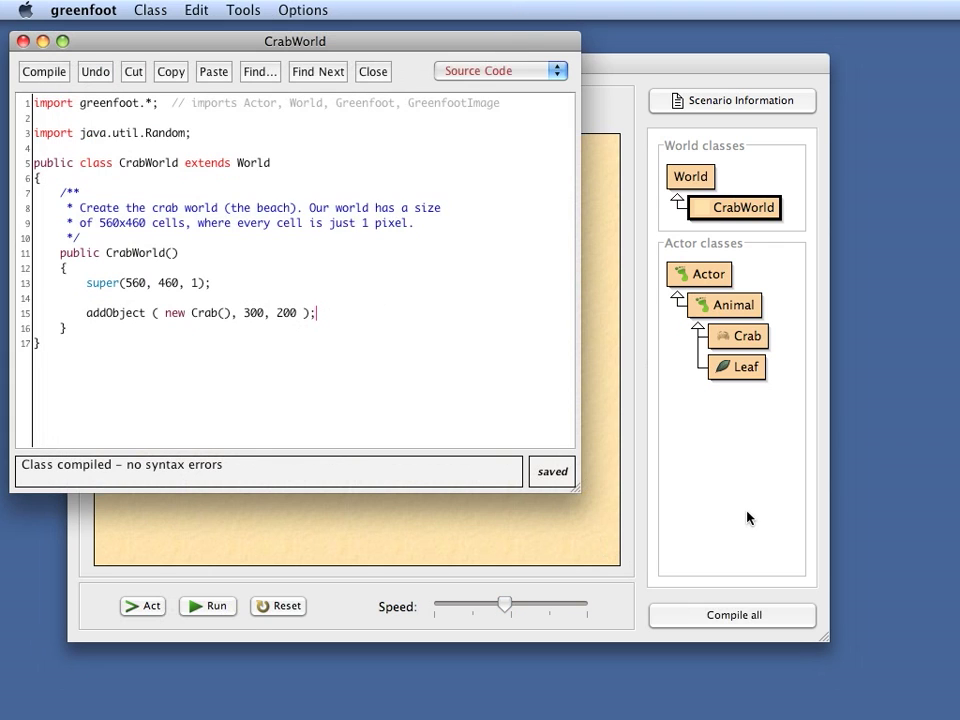
mouse_move(748, 493)
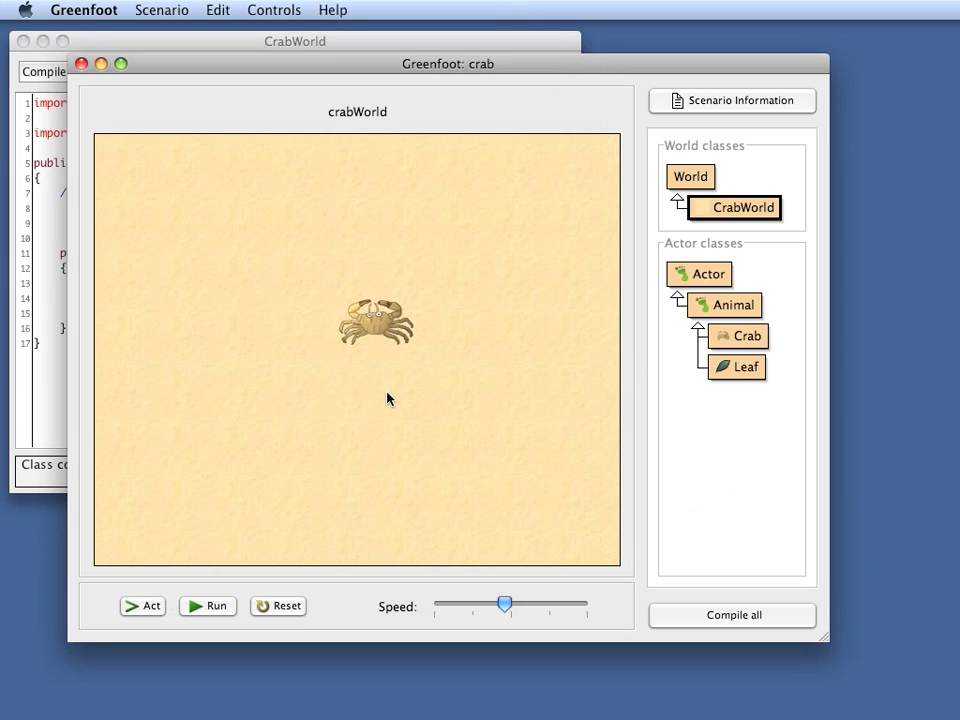
mouse_move(427, 440)
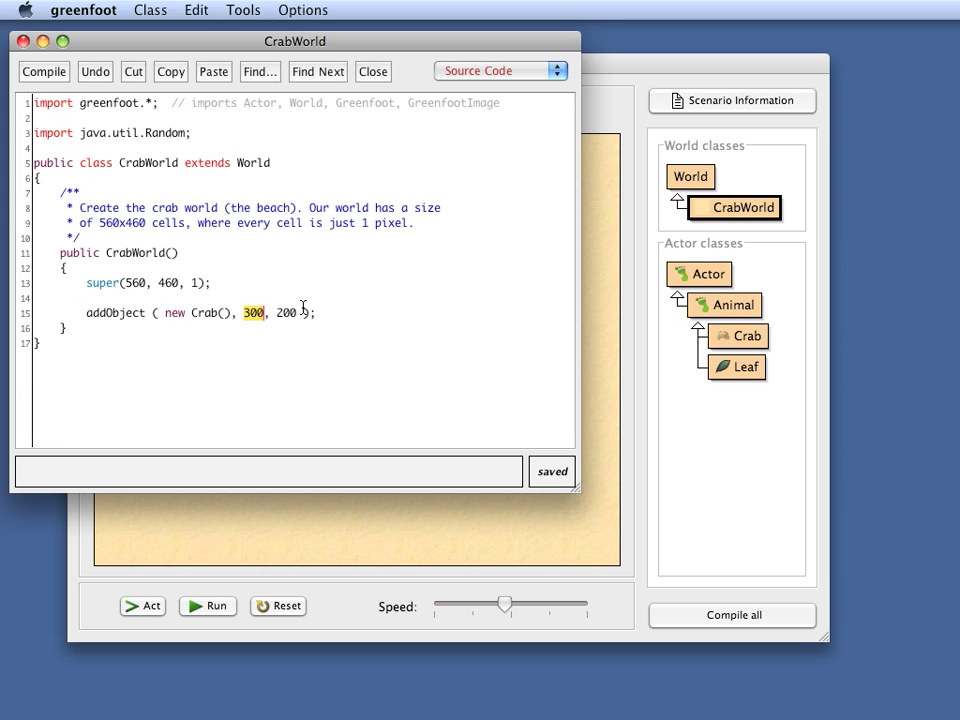
Step: Replace 300, 200 with getWidth()/2, getHeight()/2 so the crab spawns at the centre
click(243, 313)
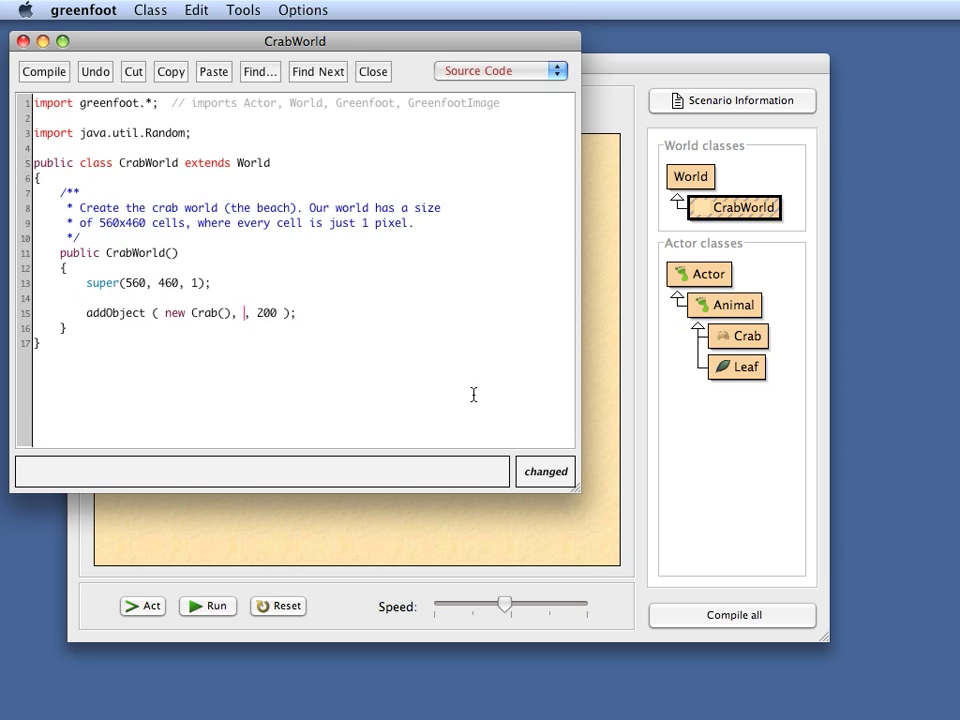
text(getWi)
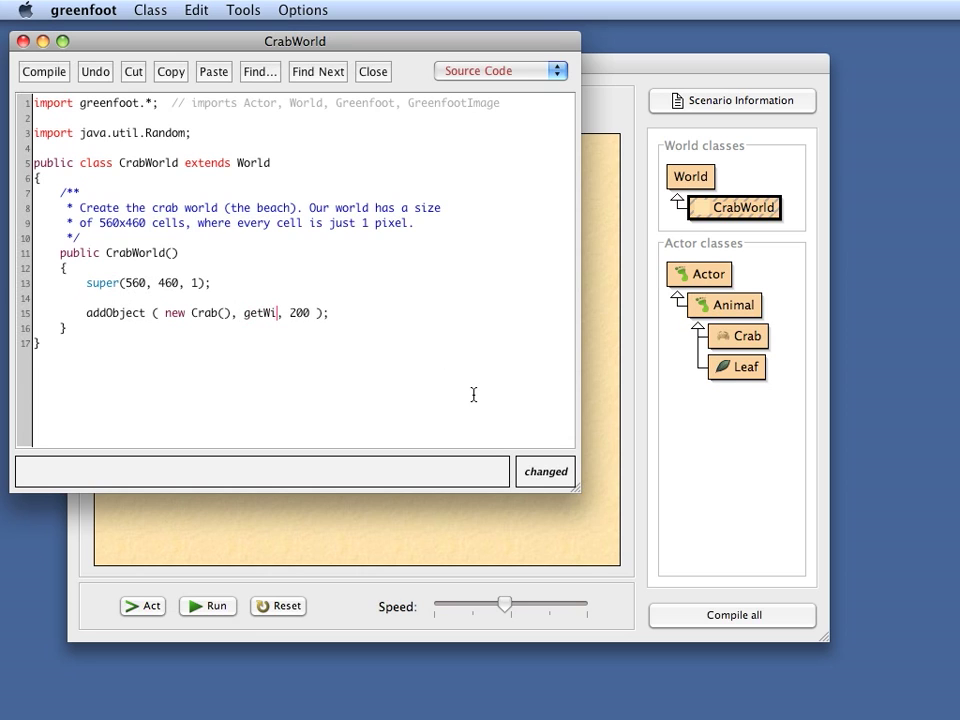
text(dth())
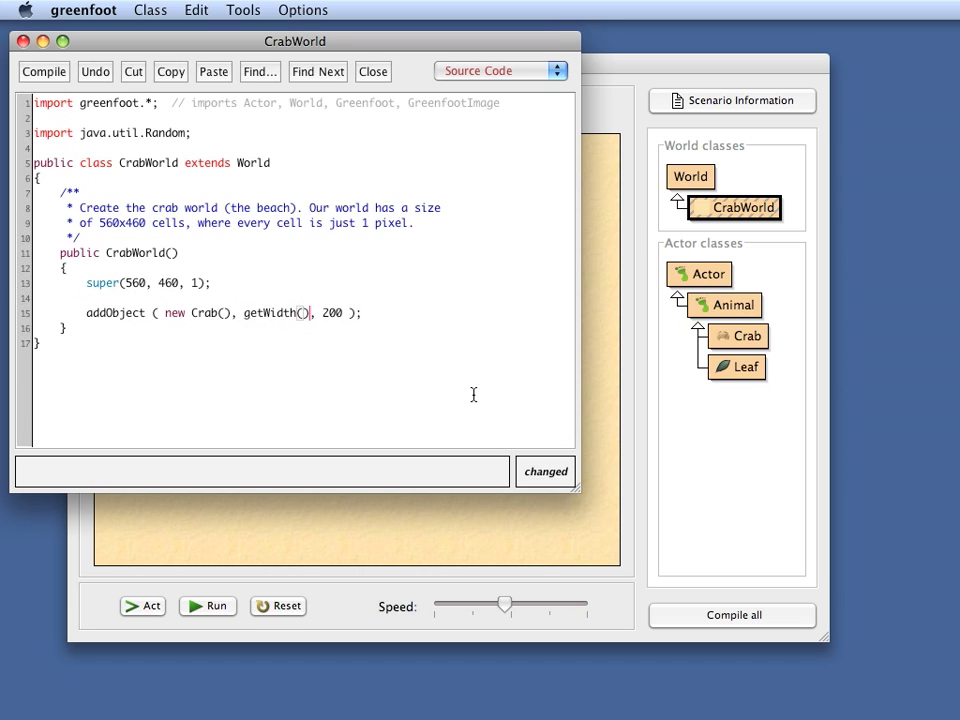
text(/2)
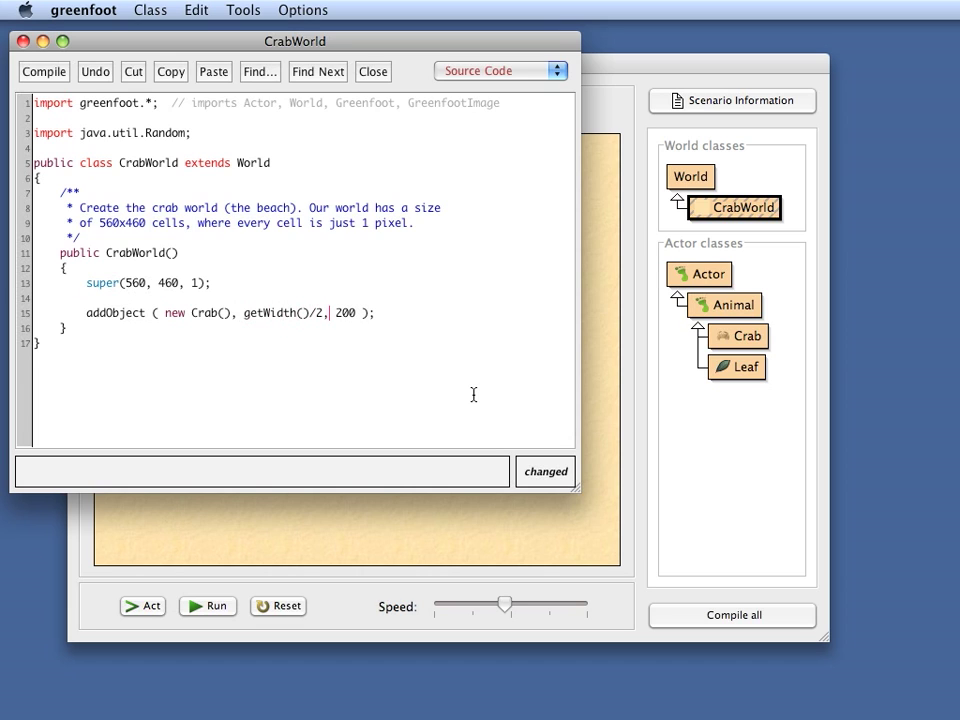
key(Backspace)
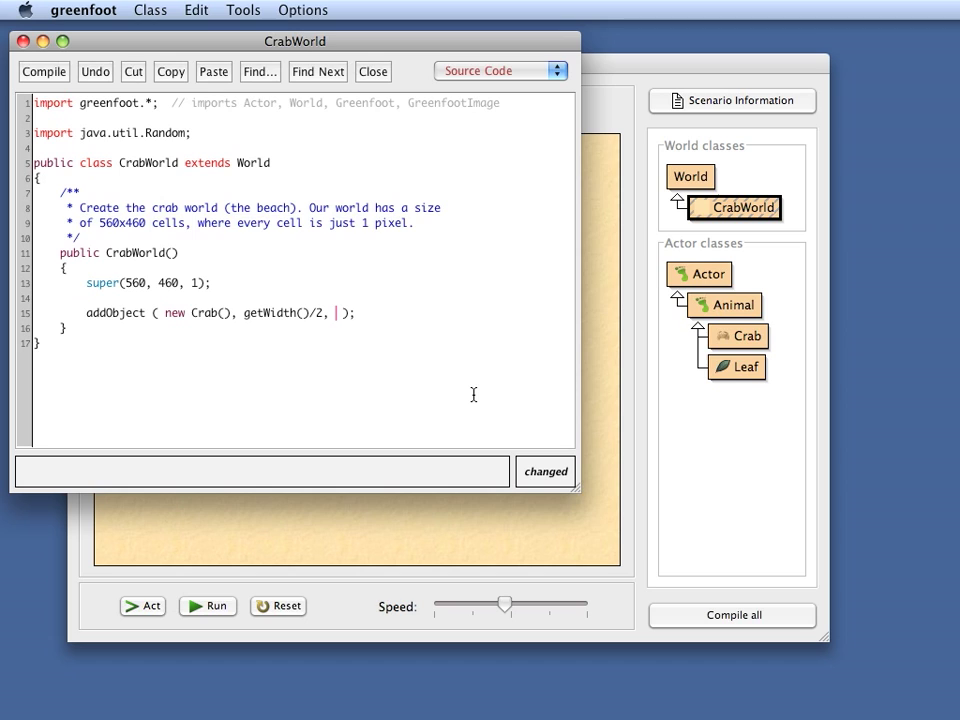
text(he)
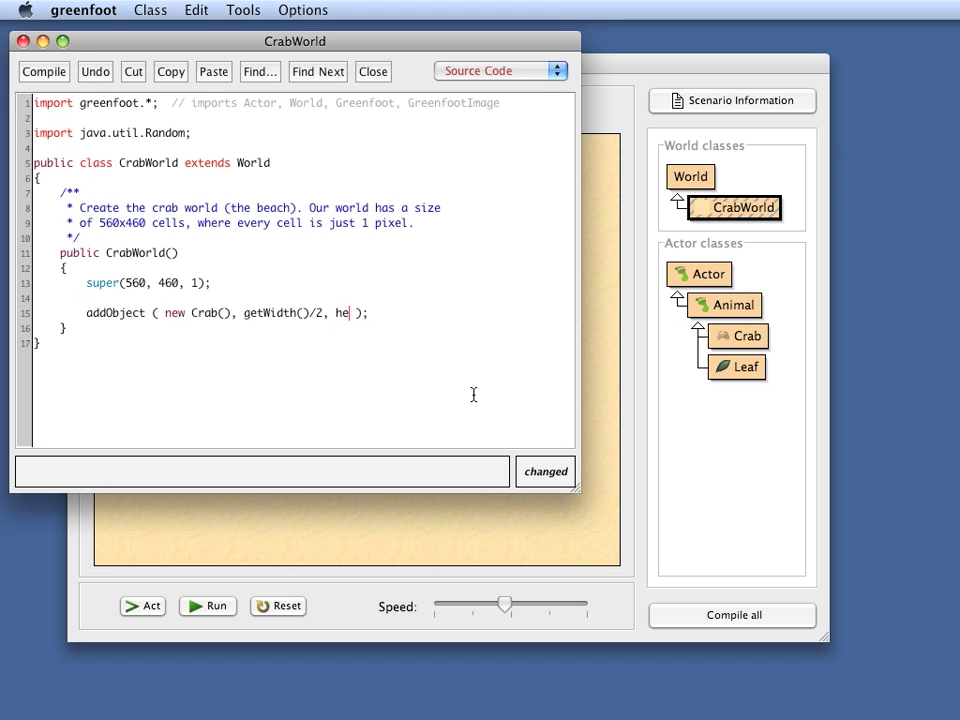
text(tHeight()
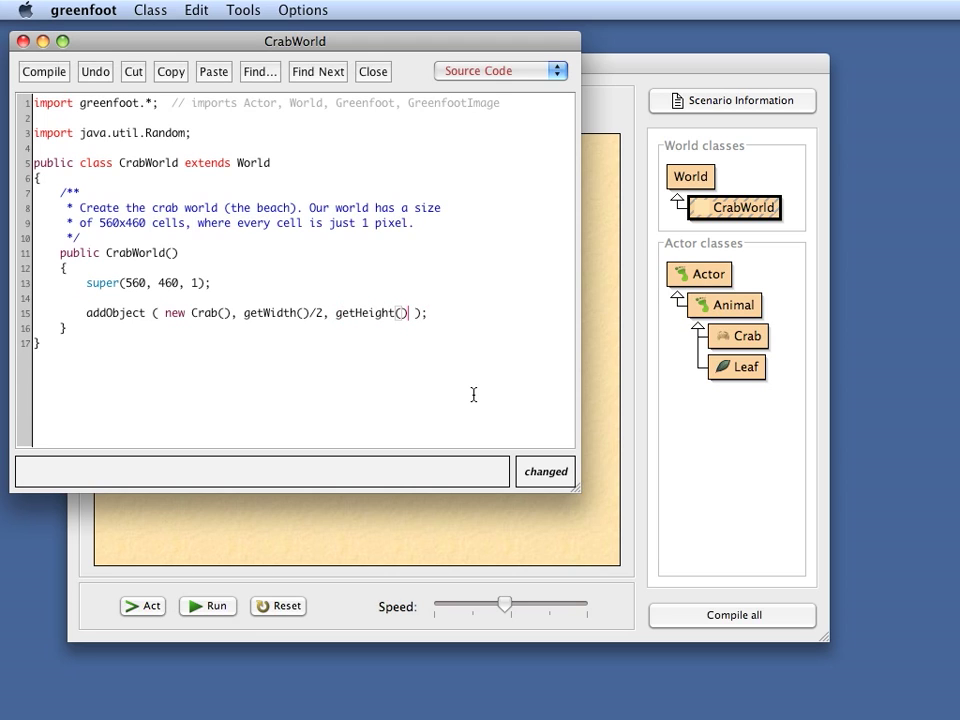
text(/2)
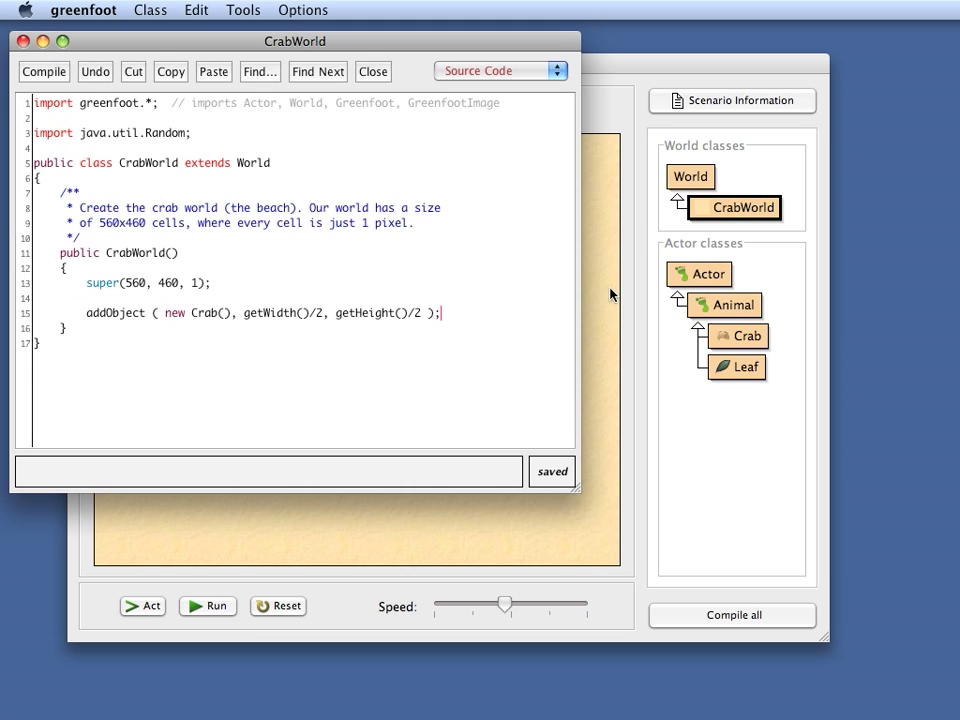
mouse_move(599, 271)
text(add)
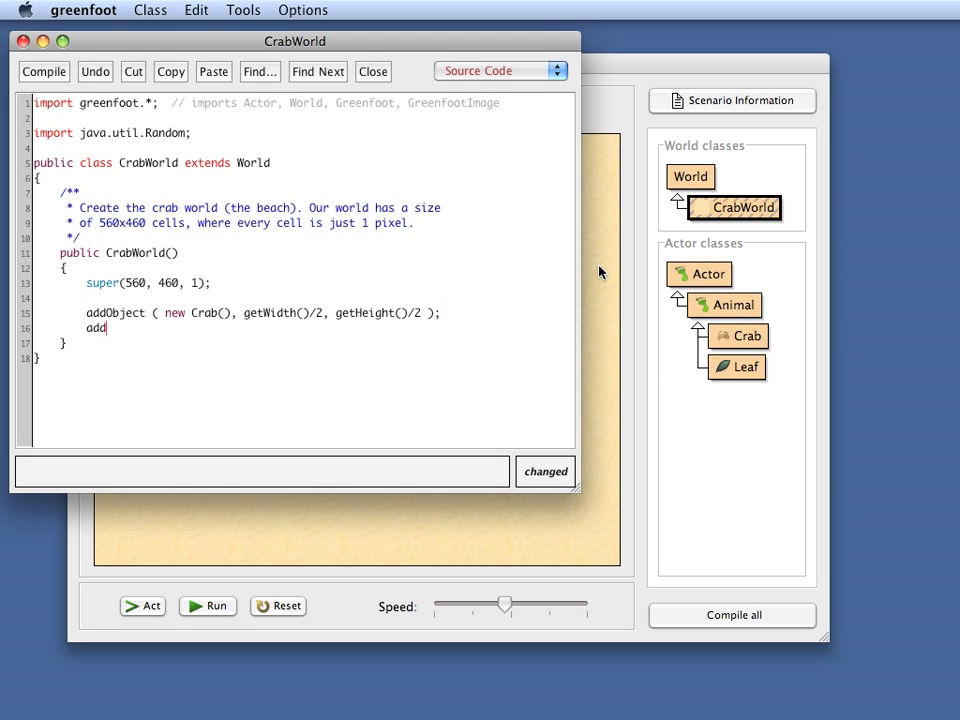
Step: Add addObject(new Leaf(), 100, 100); below the crab line
text(Leaf)
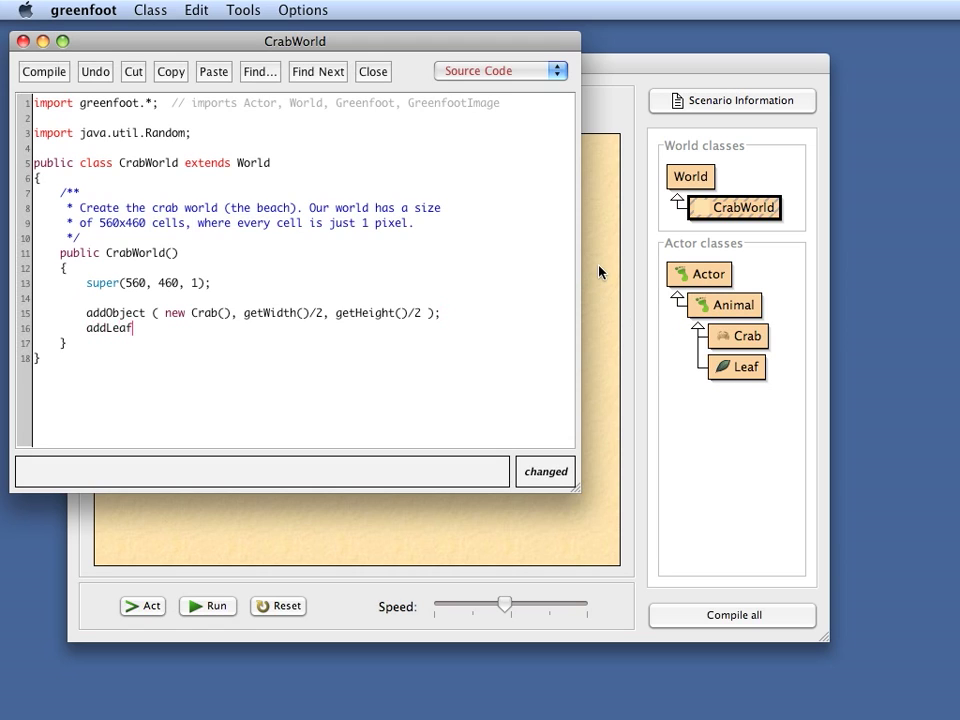
key(BackSpace)
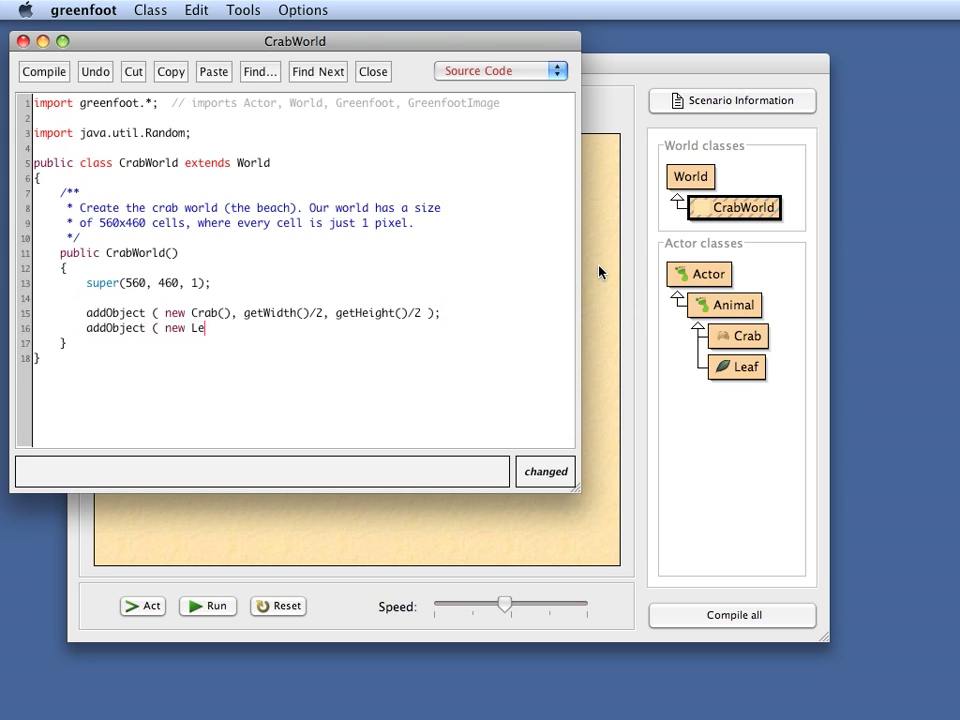
text(af())
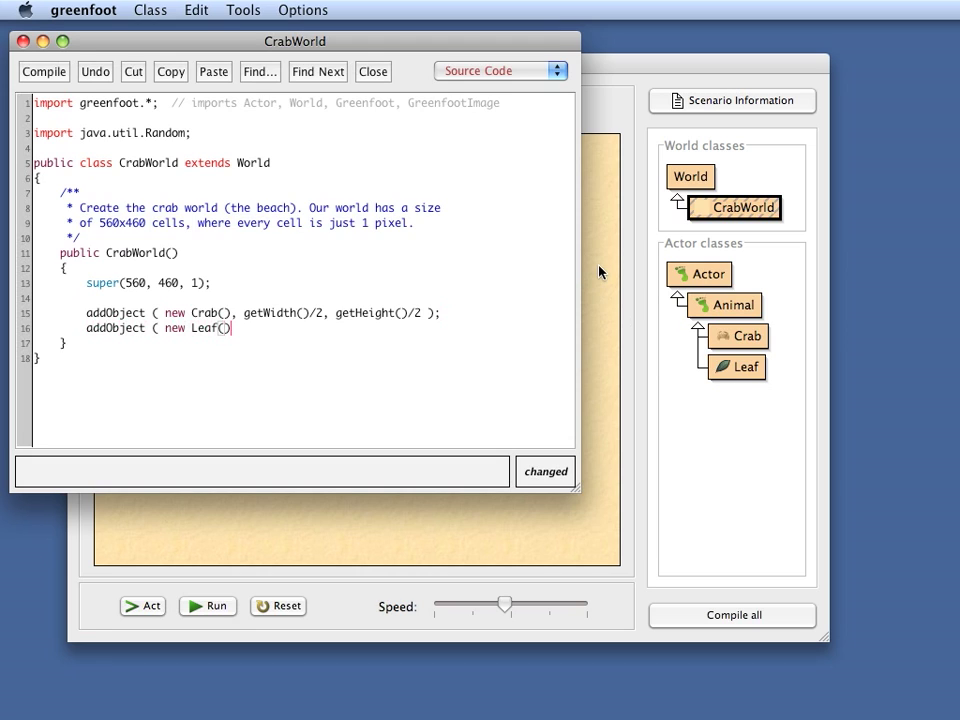
text(, 100,)
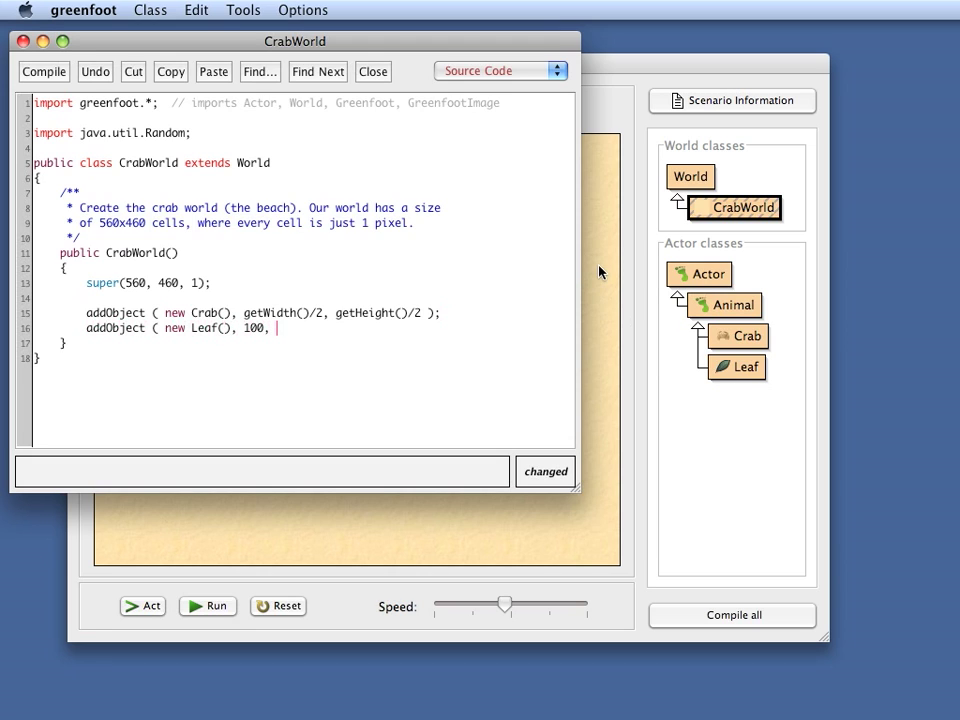
text(100);)
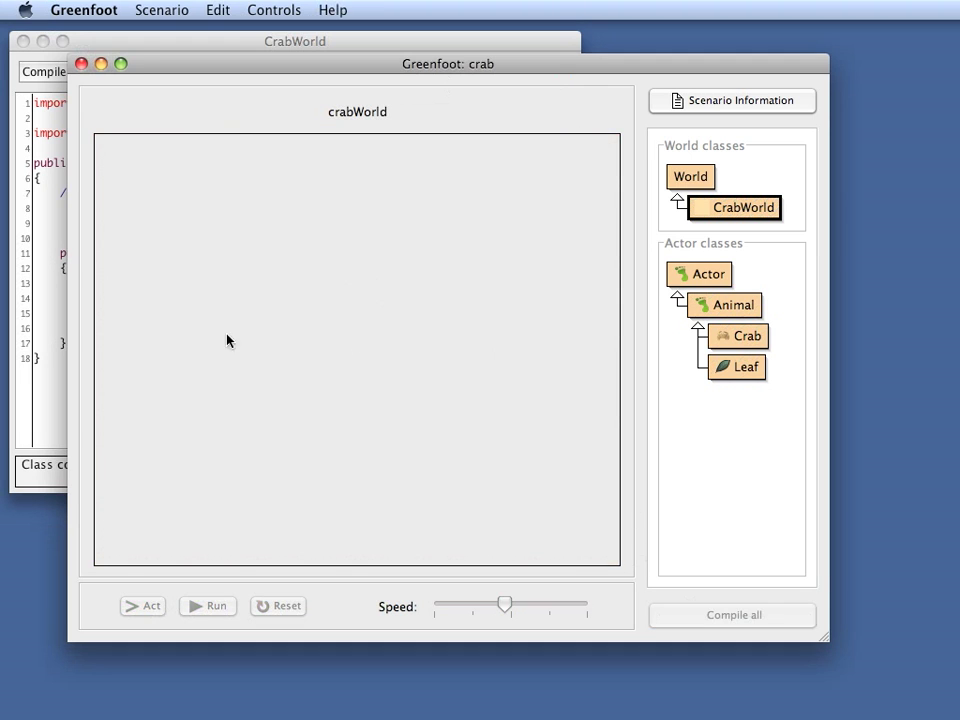
Step: Recompile so the world shows the crab at the centre and a leaf top-left
click(732, 615)
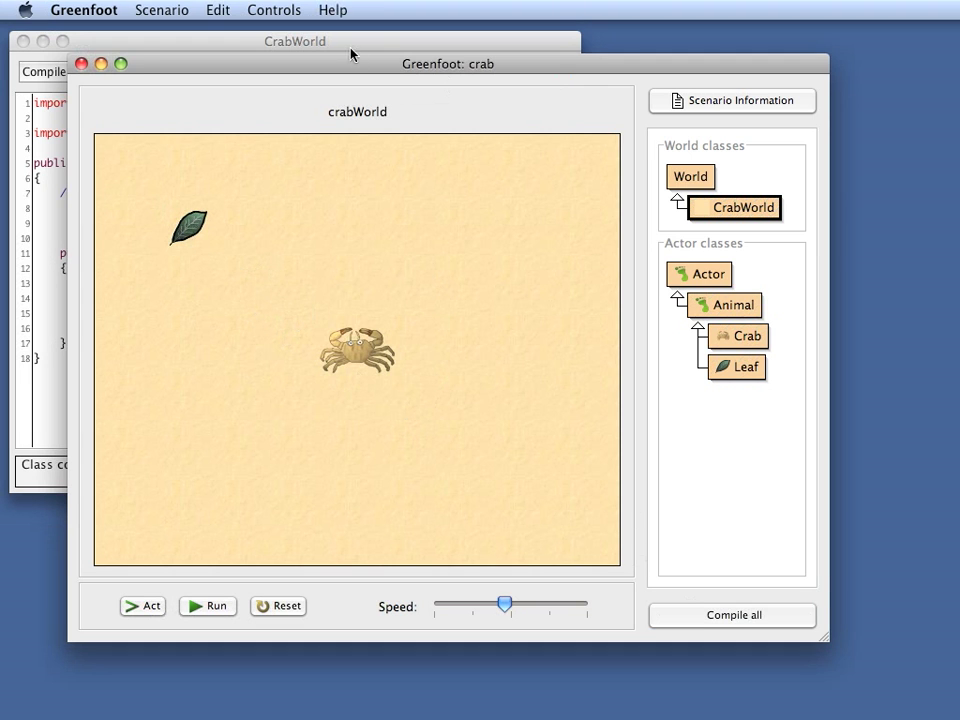
mouse_move(465, 392)
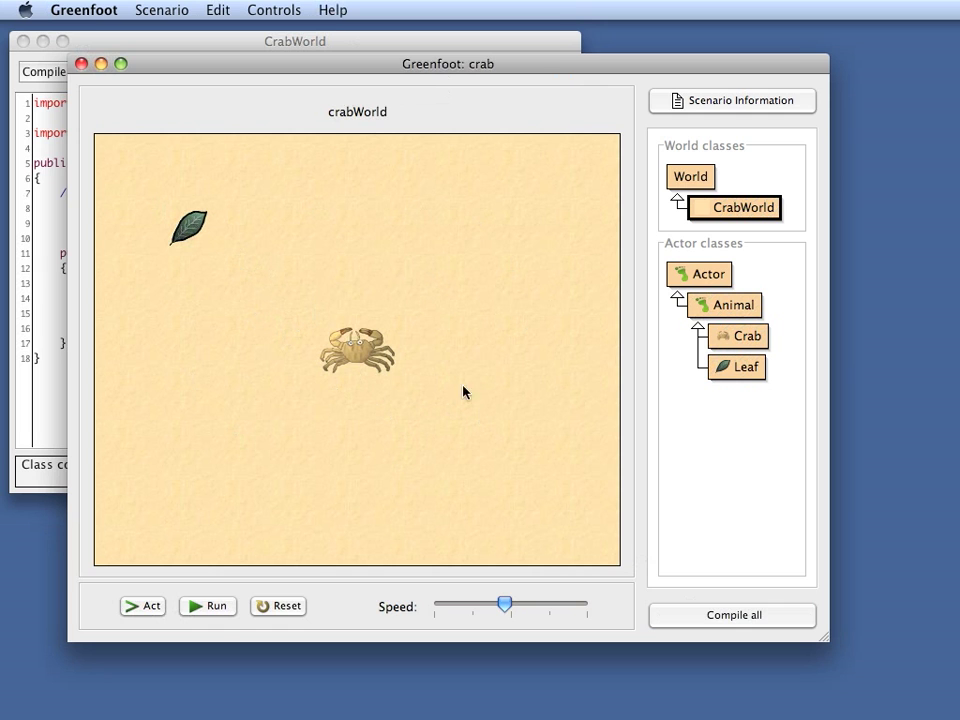